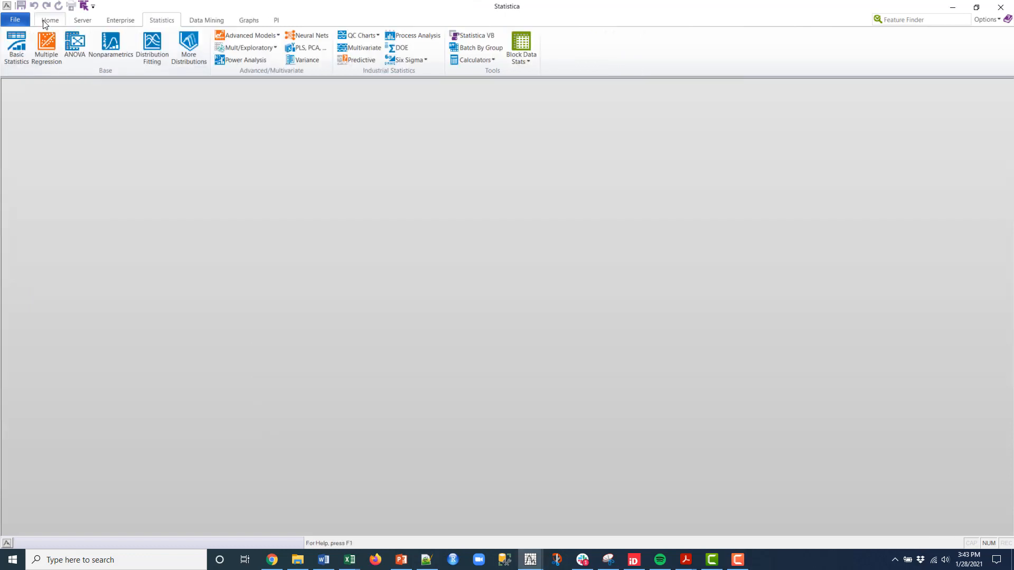
# Open the Heart example dataset from the Datasets folder
pyautogui.click(49, 20)
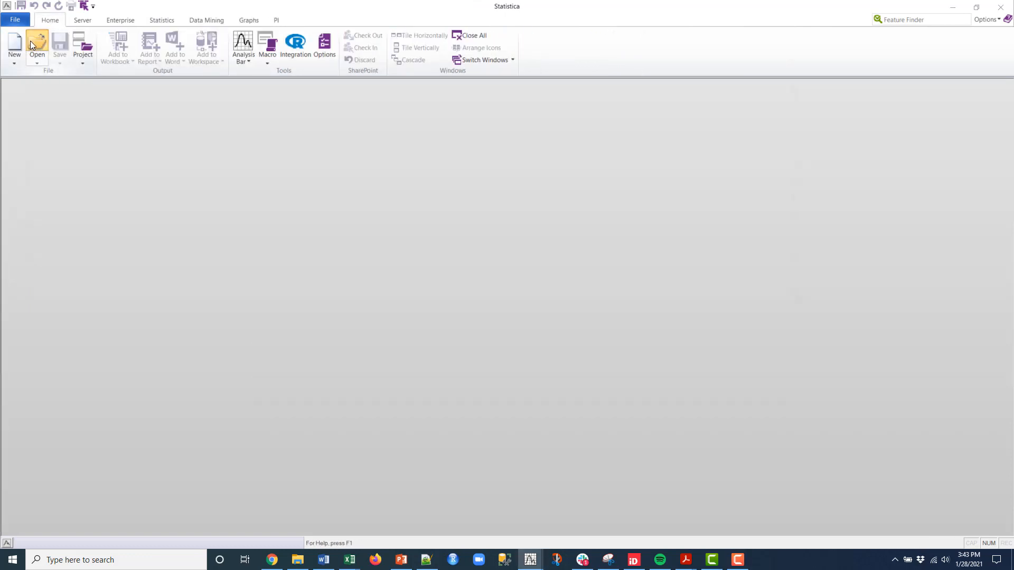
pyautogui.click(37, 46)
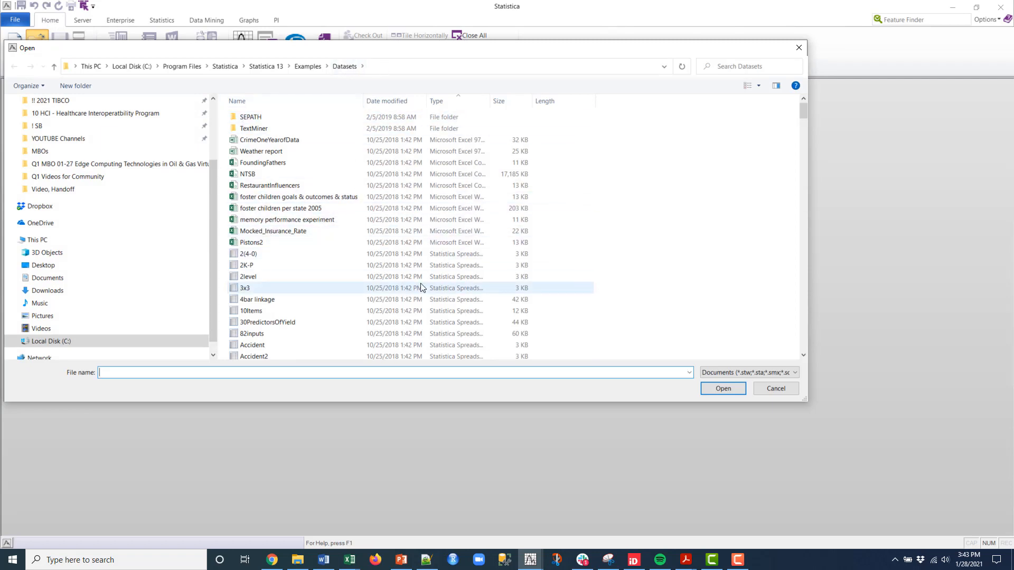
pyautogui.write('h')
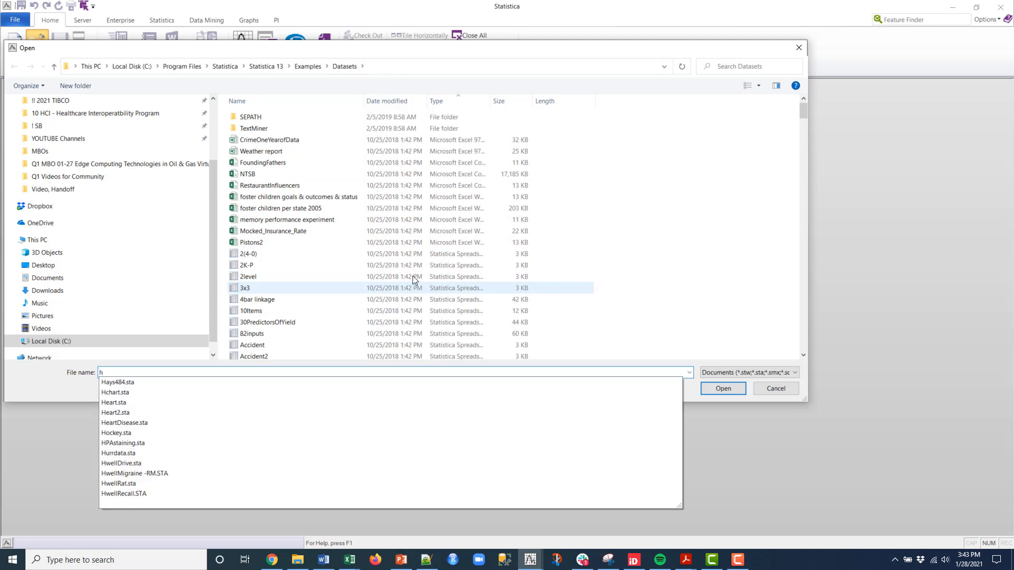
pyautogui.click(247, 265)
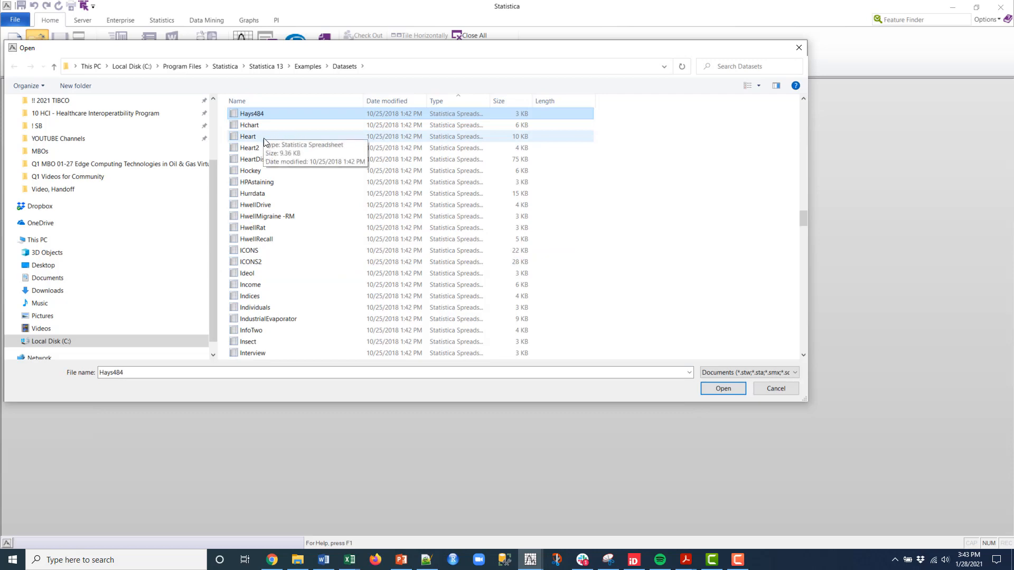
pyautogui.click(722, 388)
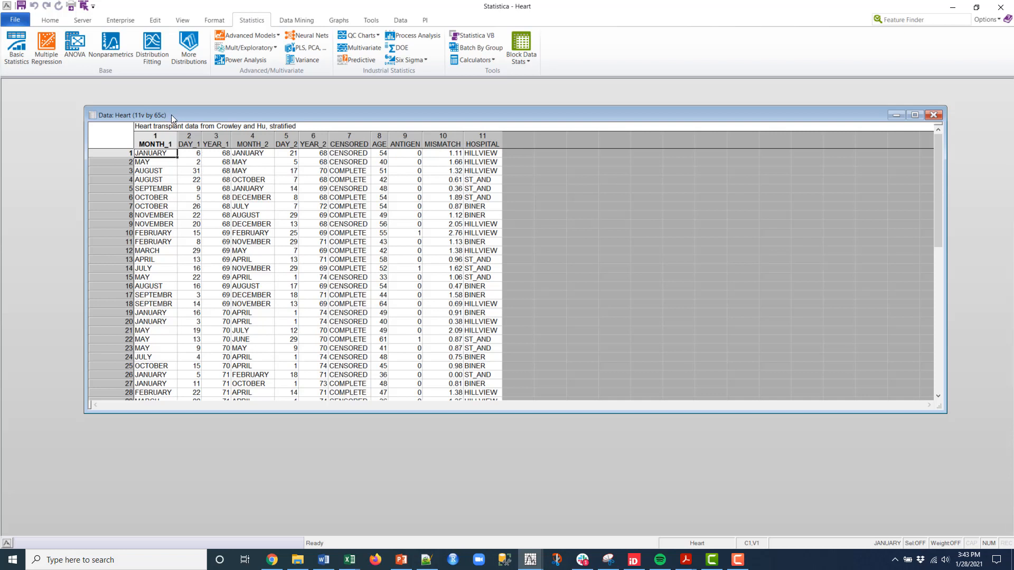
pyautogui.moveTo(216, 173)
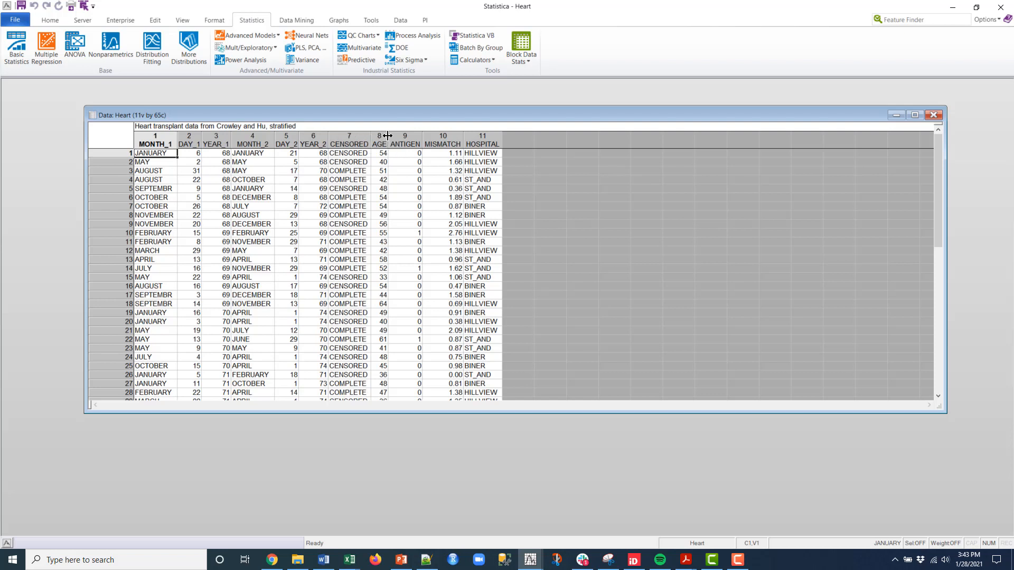
pyautogui.click(441, 139)
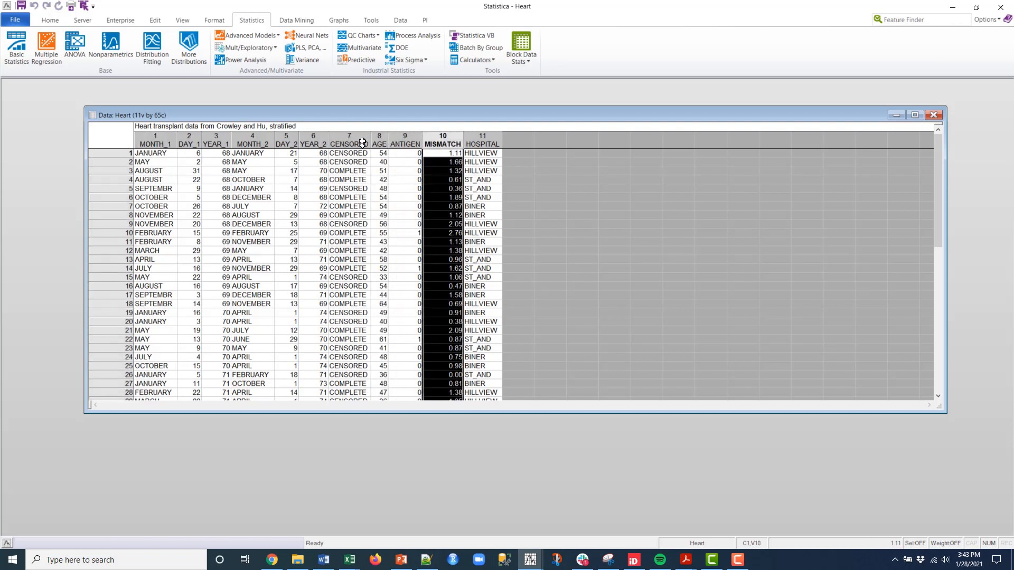
pyautogui.click(482, 152)
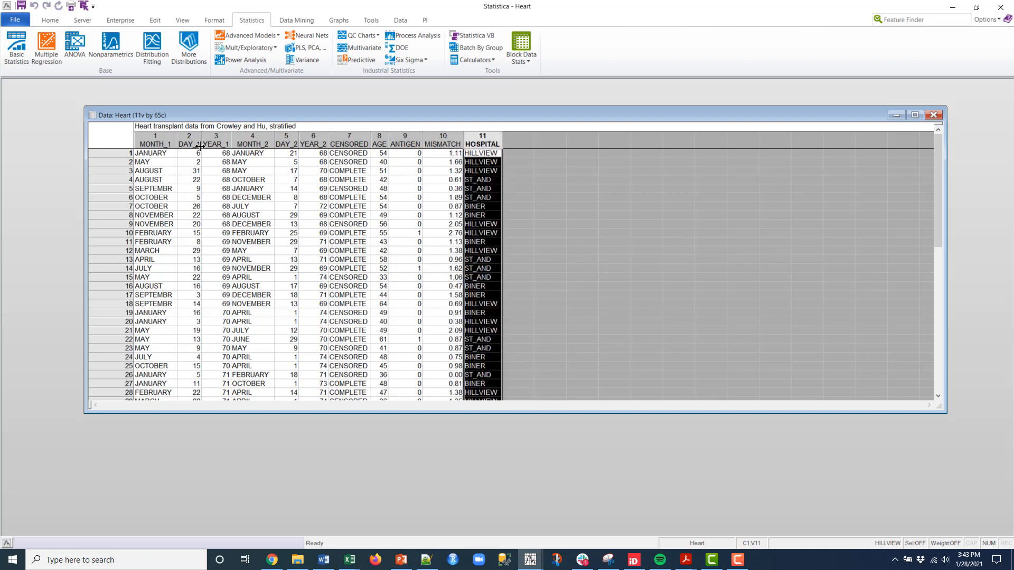
pyautogui.click(188, 144)
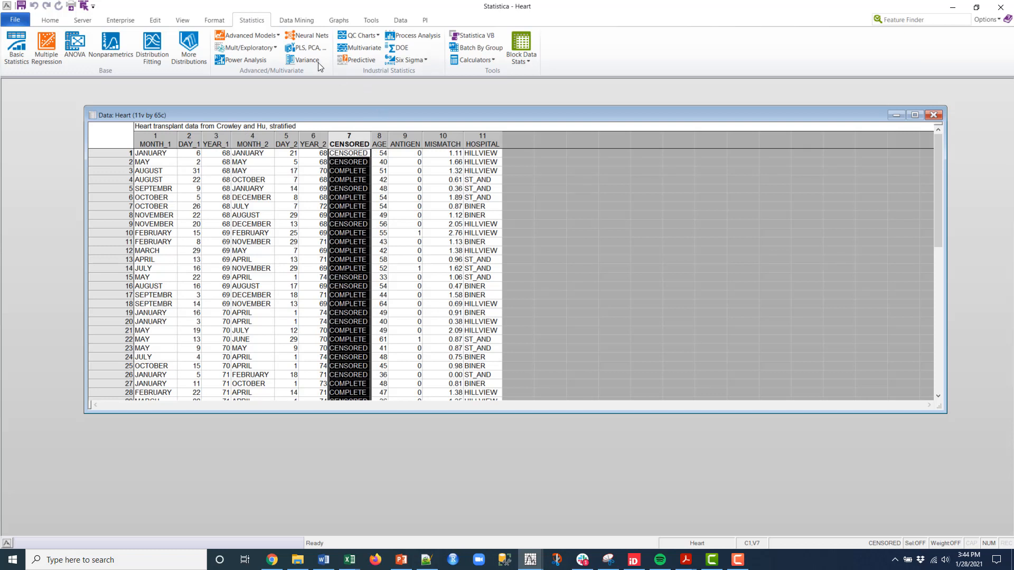
# Start a Survival analysis of type 'Comparing two samples'
pyautogui.click(247, 35)
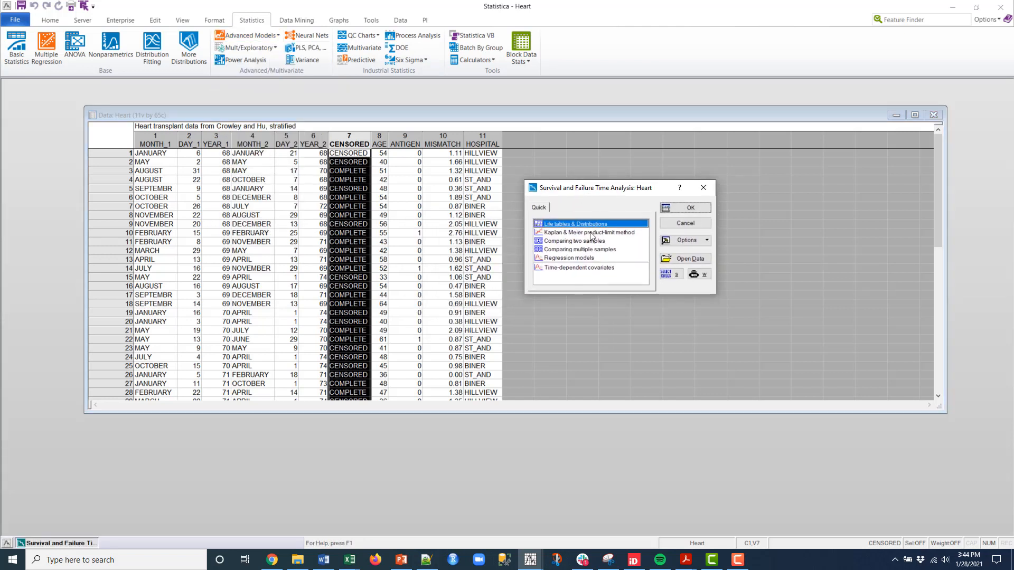
pyautogui.moveTo(595, 251)
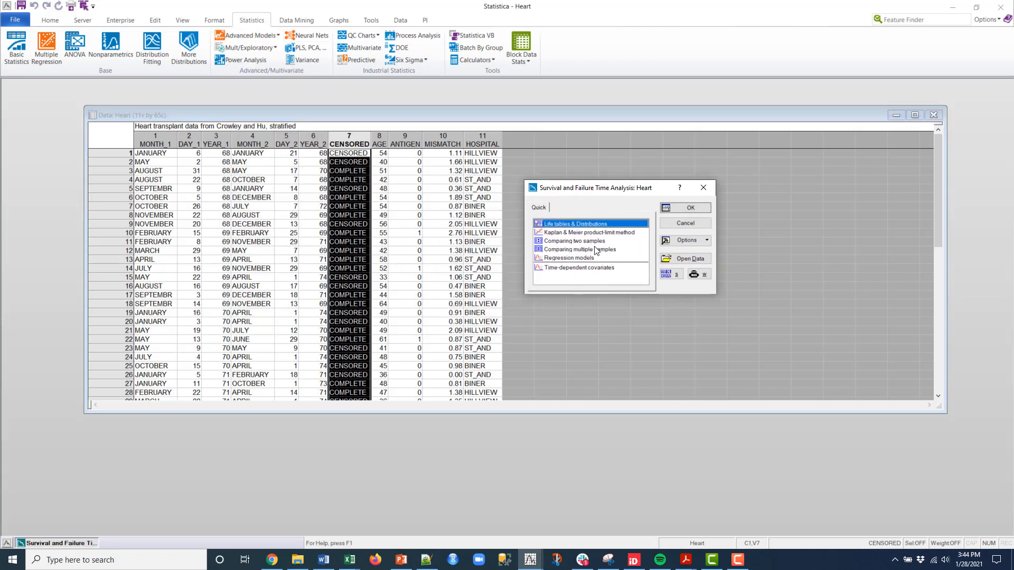
pyautogui.click(575, 241)
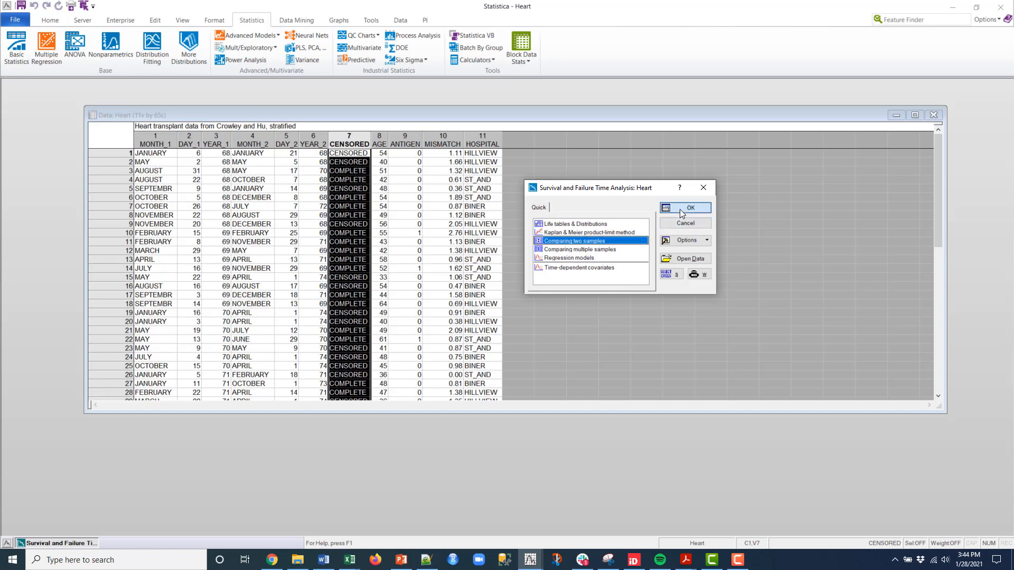
pyautogui.click(690, 207)
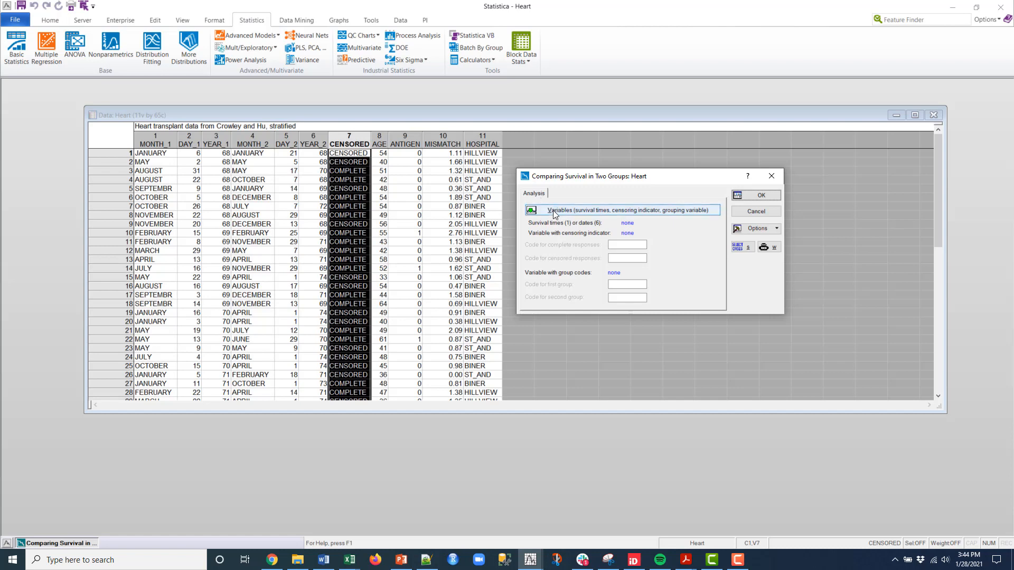
# Assign DAY_1 as survival time, CENSORED as censoring indicator, HOSPITAL as grouping variable
pyautogui.click(627, 209)
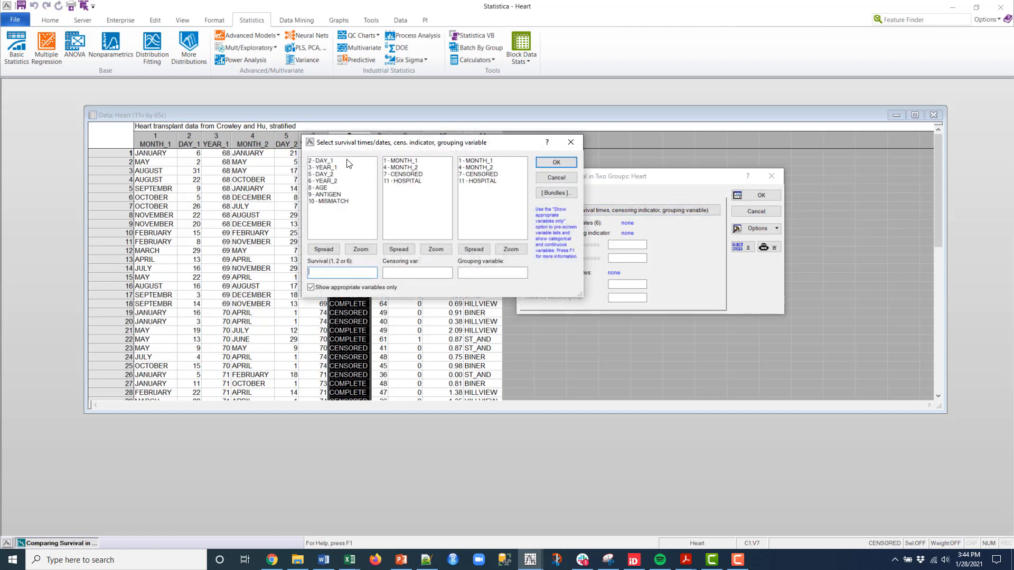
pyautogui.moveTo(330, 160)
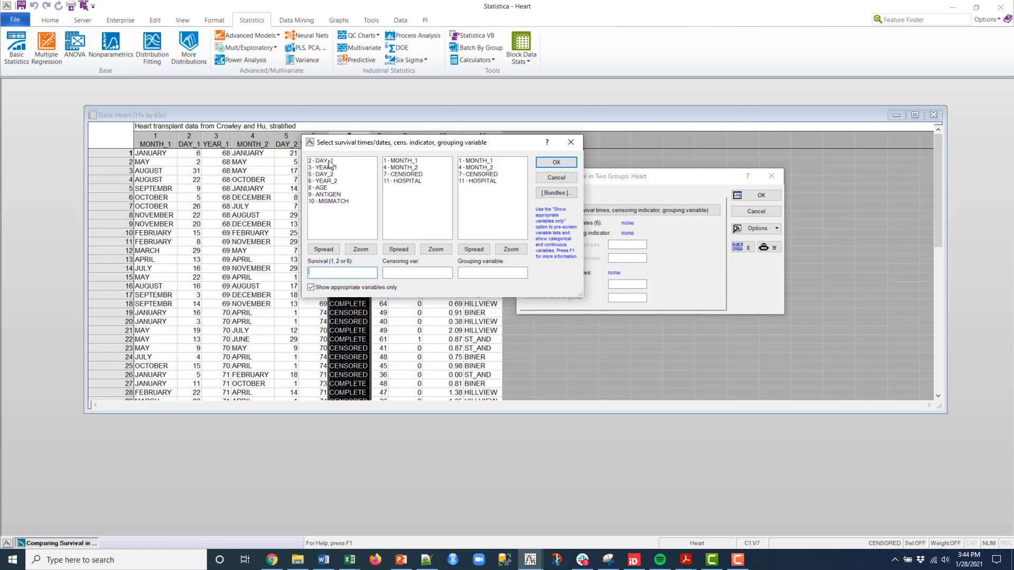
pyautogui.click(323, 161)
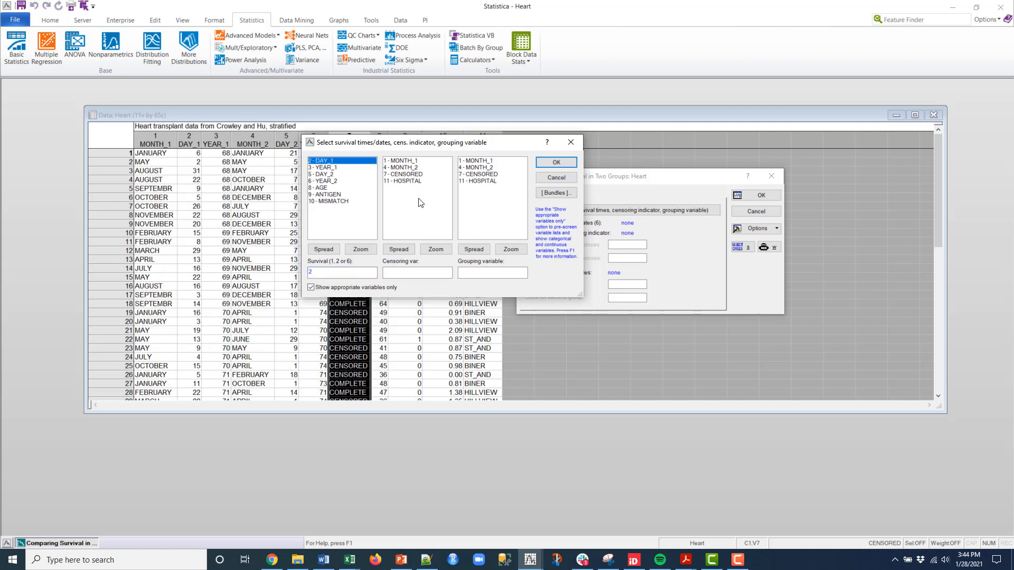
pyautogui.click(402, 174)
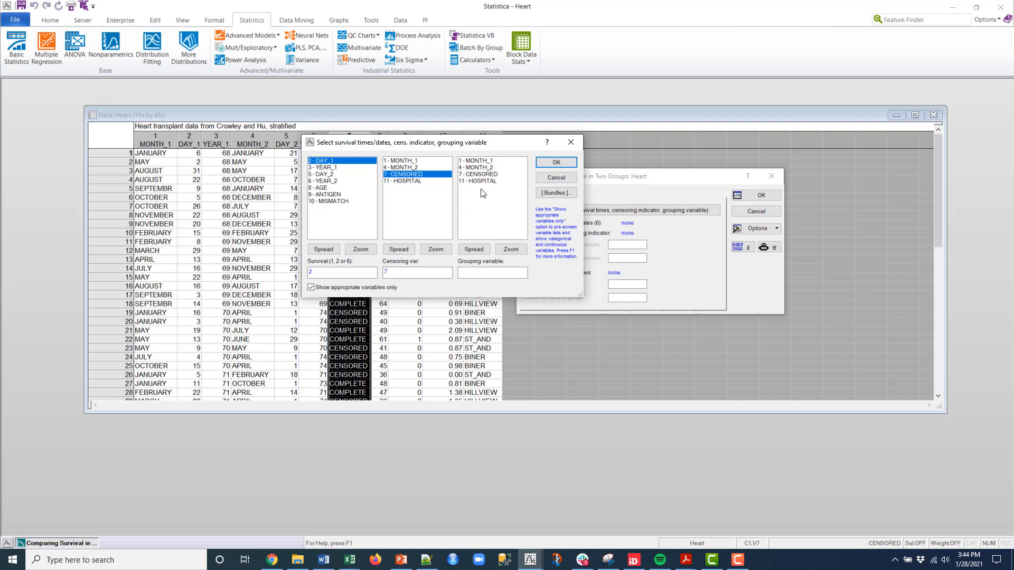
pyautogui.click(478, 181)
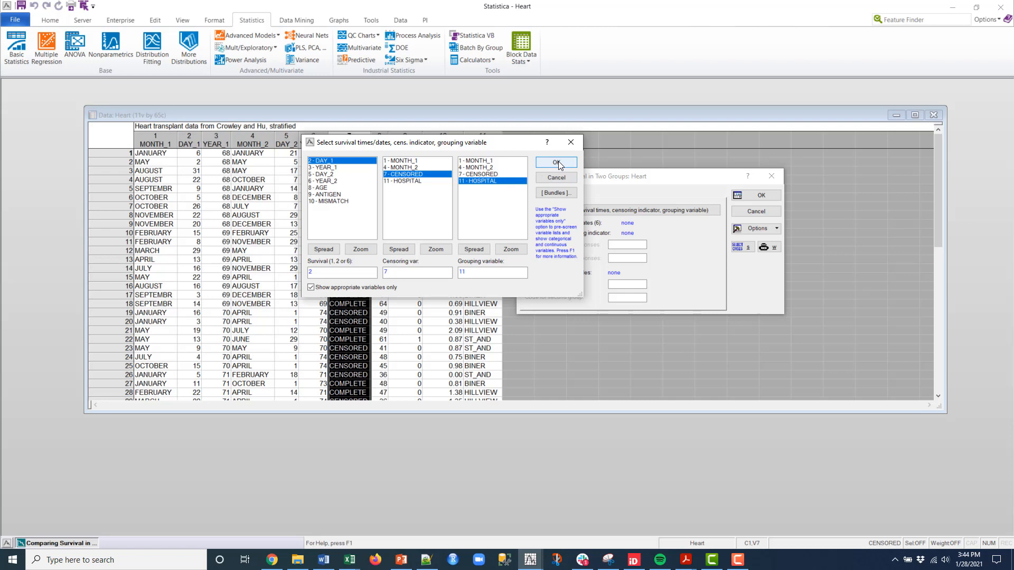
pyautogui.click(555, 163)
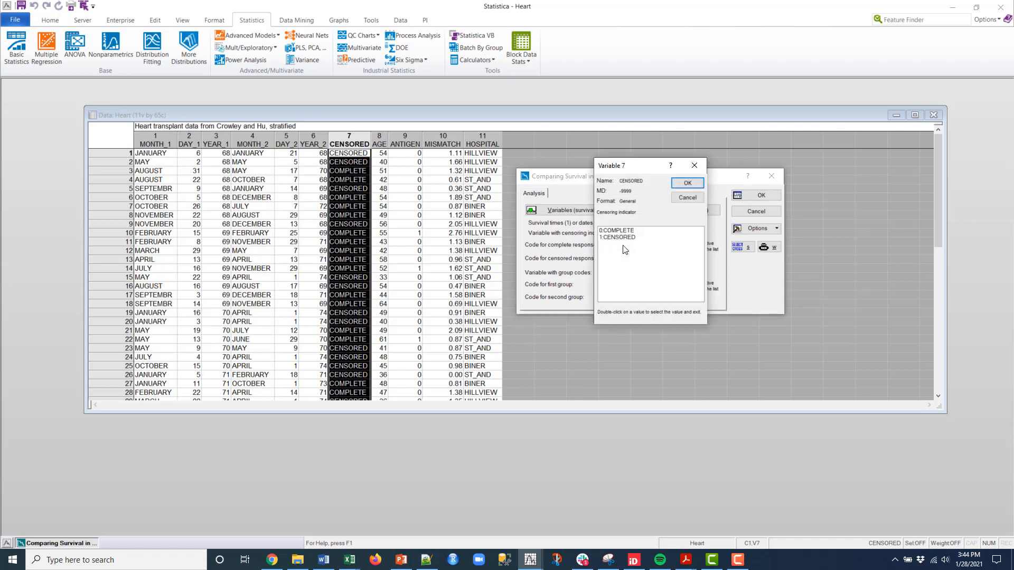
pyautogui.moveTo(616, 237)
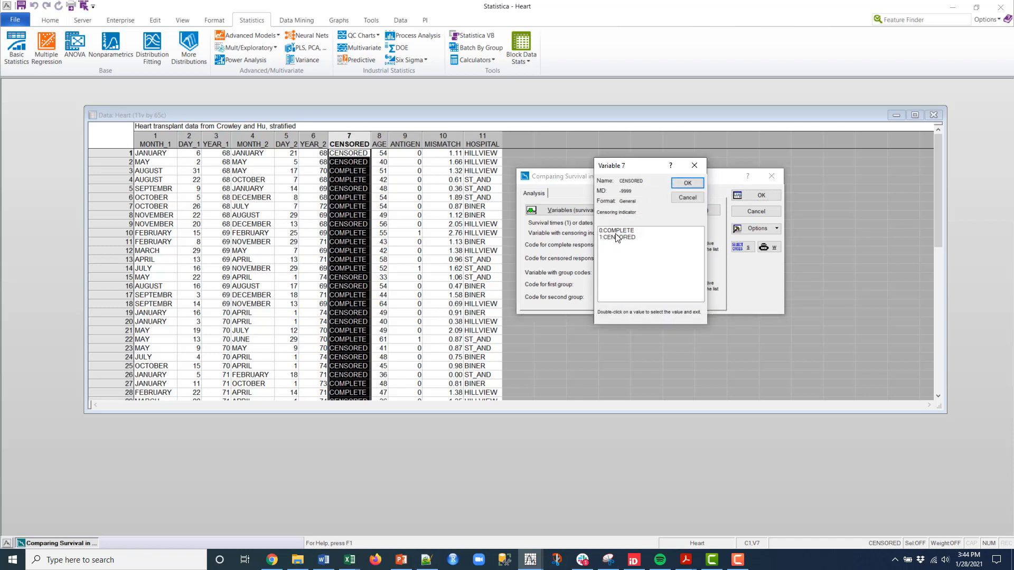
# Use COMPLETE and CENSORED codes, compare HILLVIEW with ST_AND, and run it
pyautogui.click(687, 183)
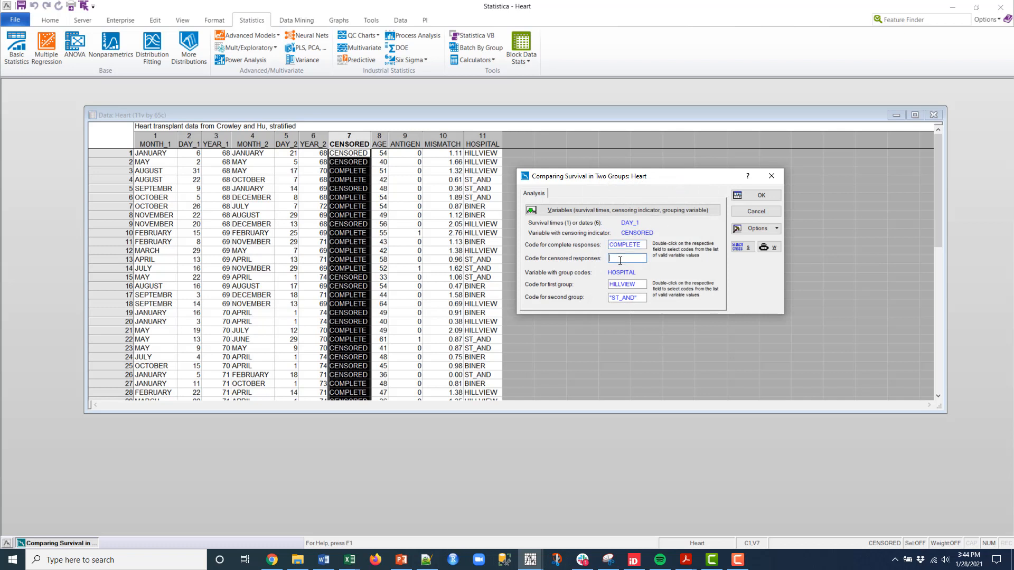
pyautogui.doubleClick(626, 258)
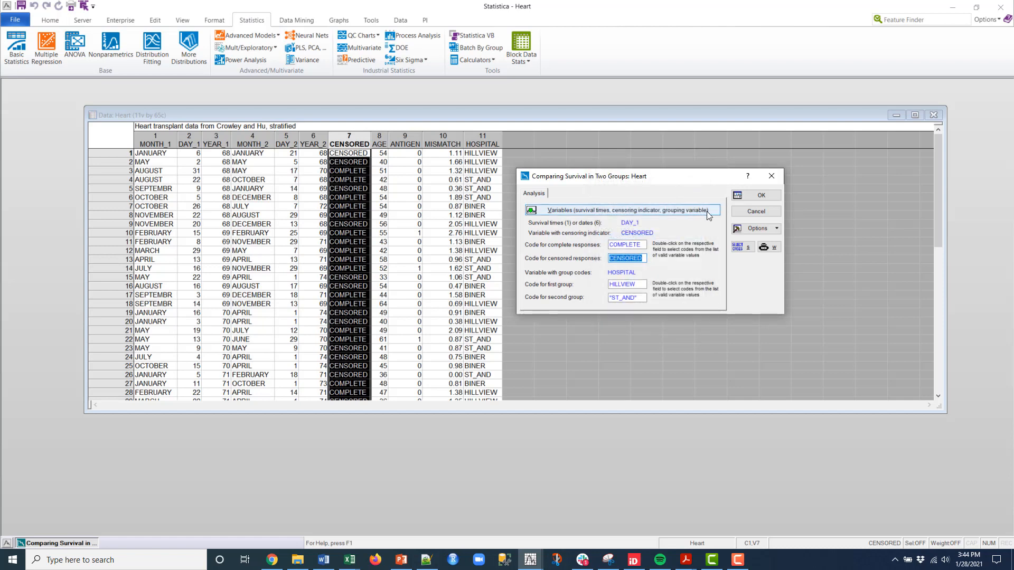
pyautogui.click(761, 195)
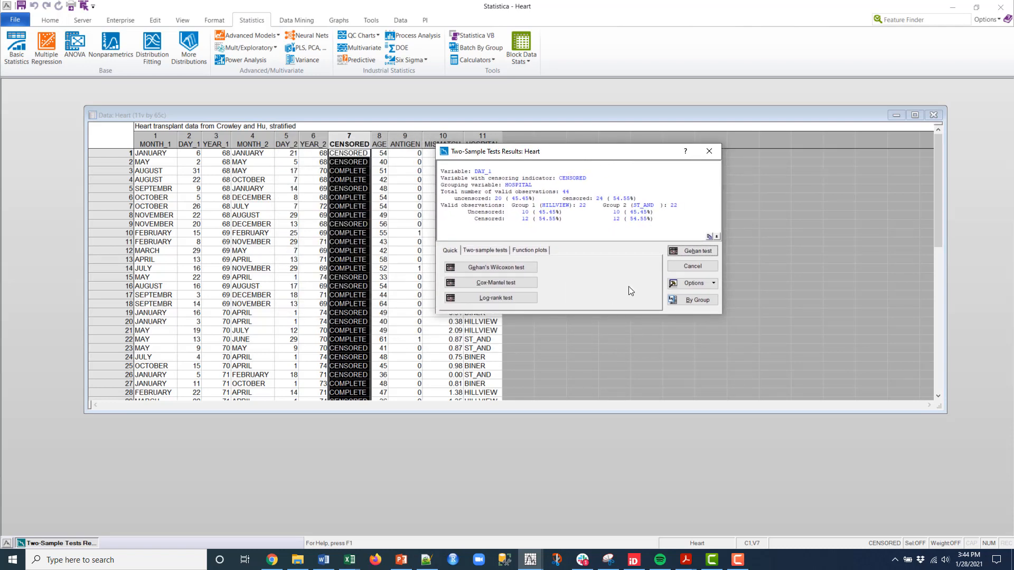
pyautogui.moveTo(490, 200)
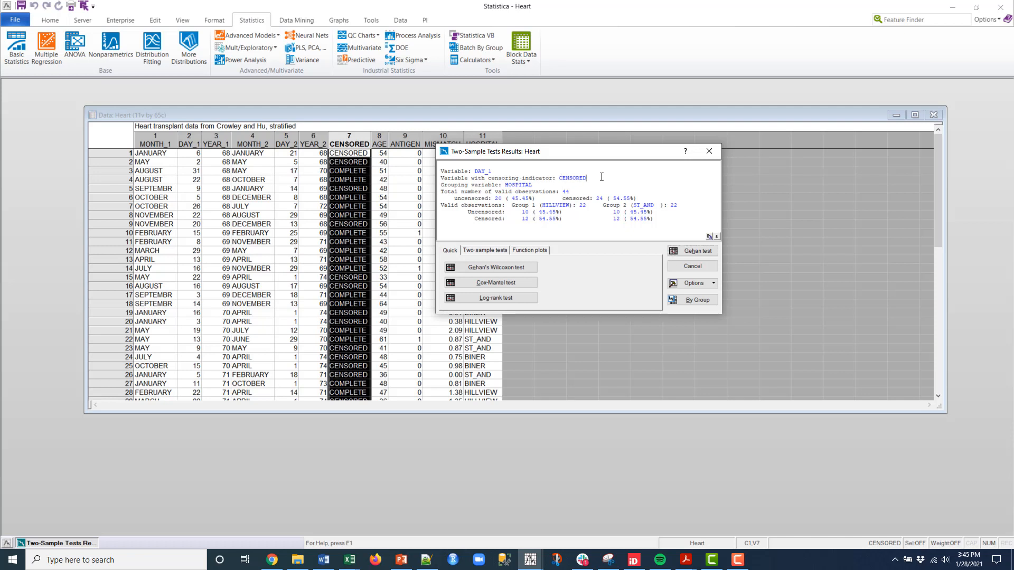
pyautogui.moveTo(585, 187)
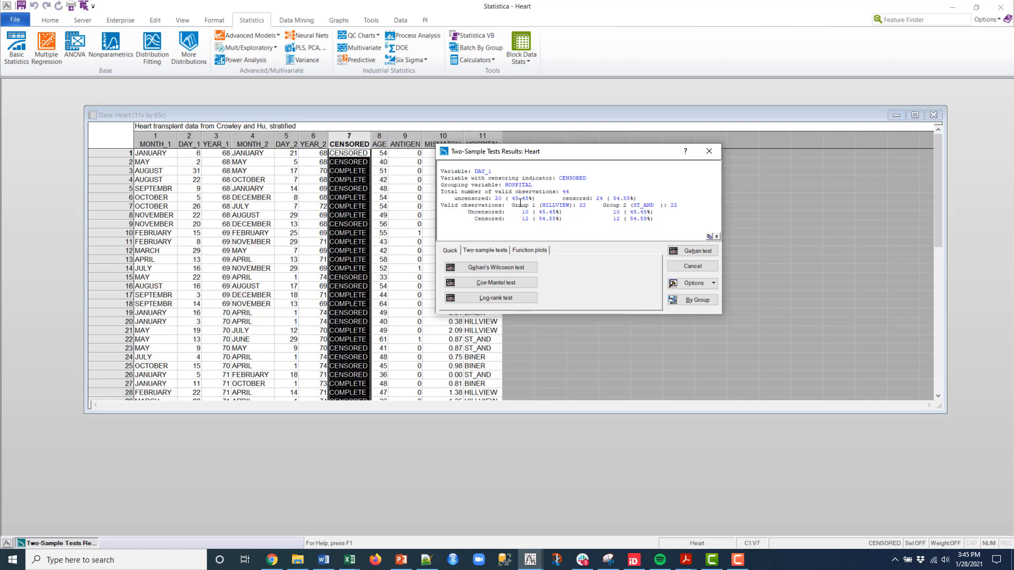
pyautogui.moveTo(664, 221)
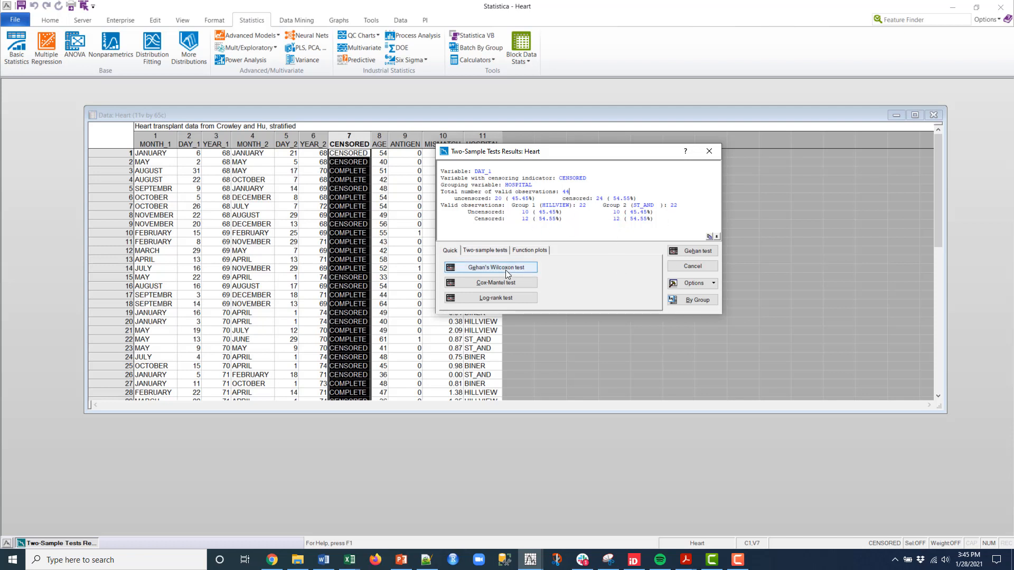
# Run Gehan's Wilcoxon and log-rank tests (log-rank statistic -1.256, p = .20901)
pyautogui.click(495, 267)
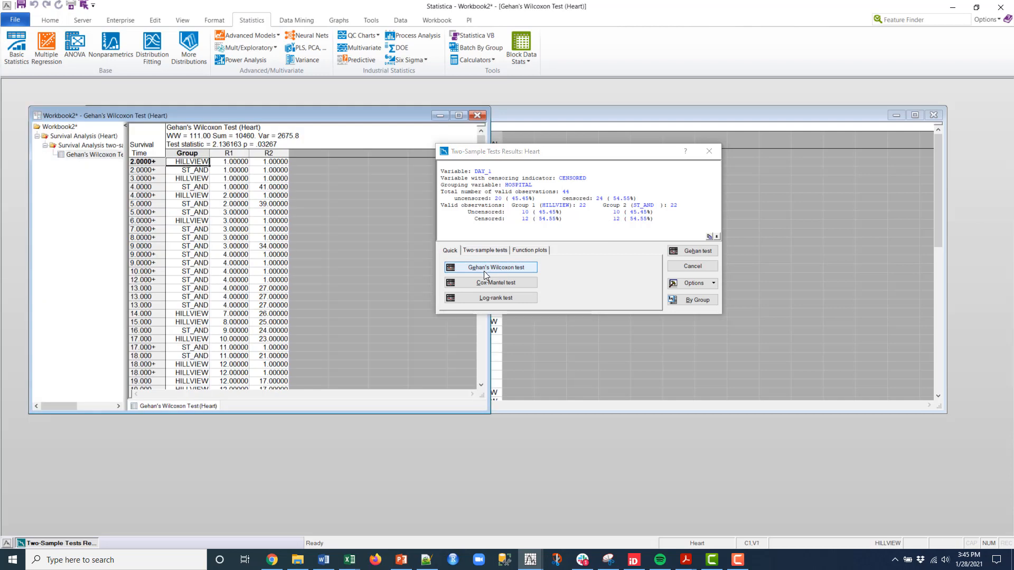
pyautogui.moveTo(493, 152); pyautogui.dragTo(579, 135)
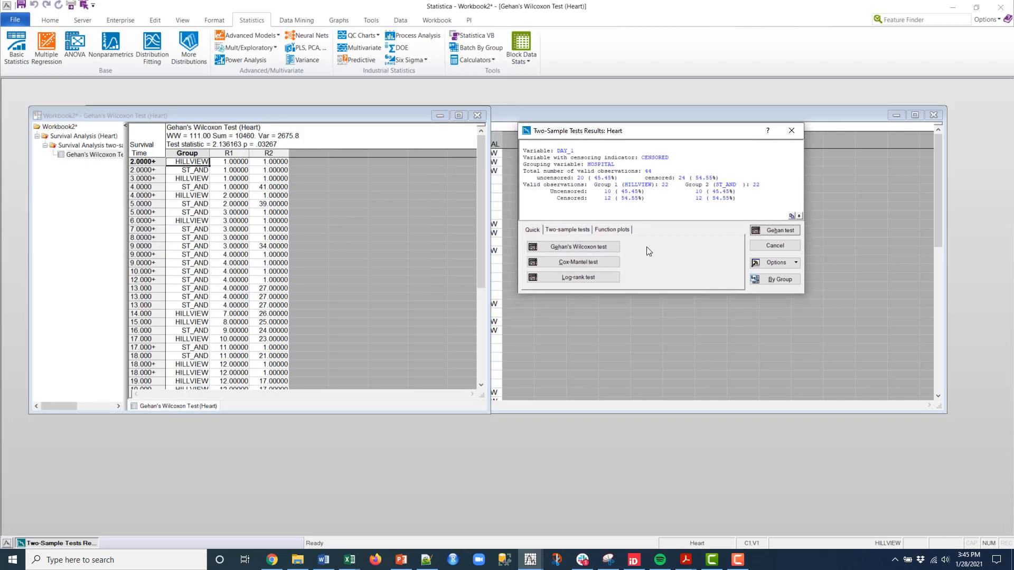
pyautogui.click(577, 277)
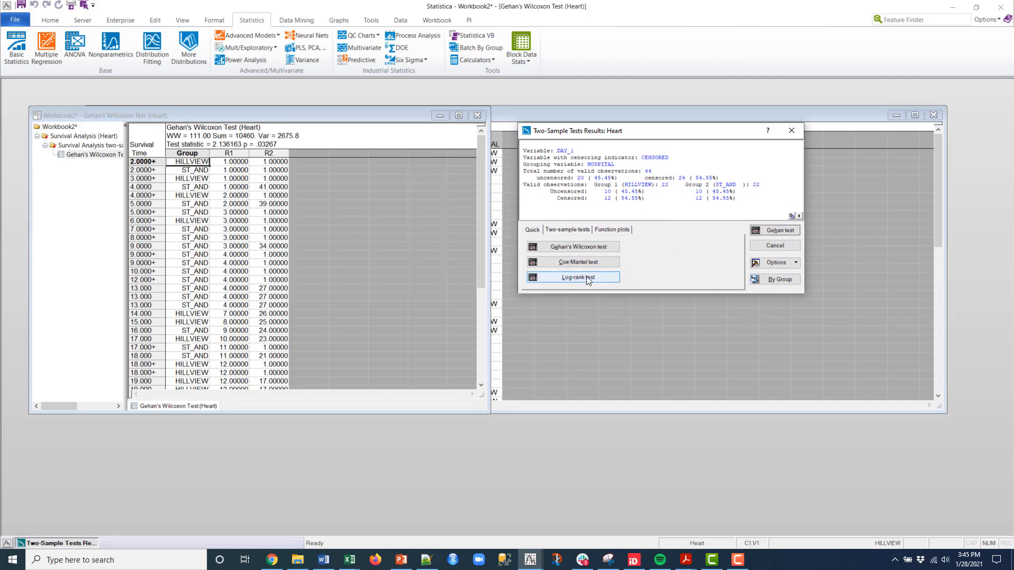
pyautogui.click(576, 277)
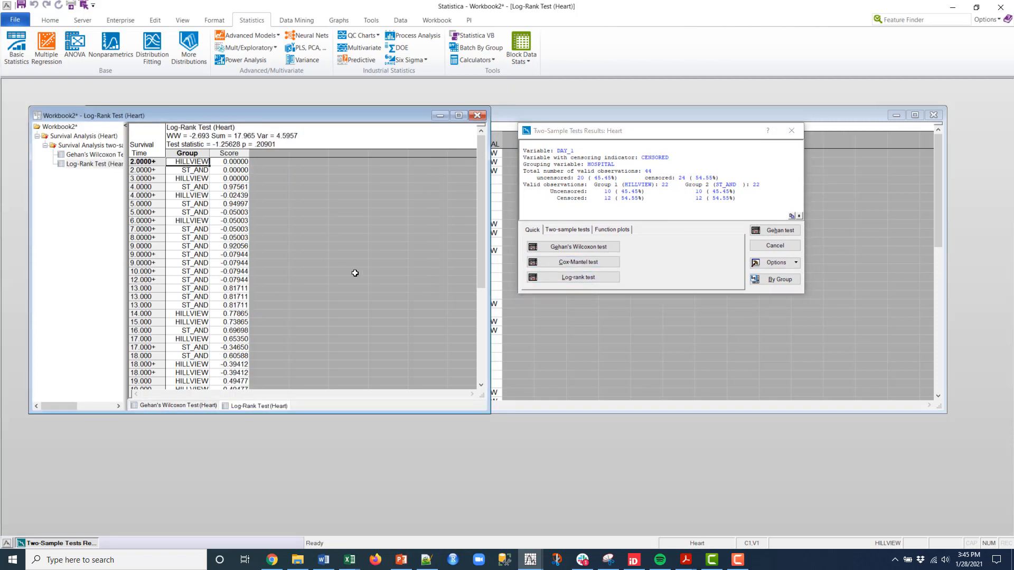
# Plot proportion surviving for each group from the Function plots options
pyautogui.click(567, 230)
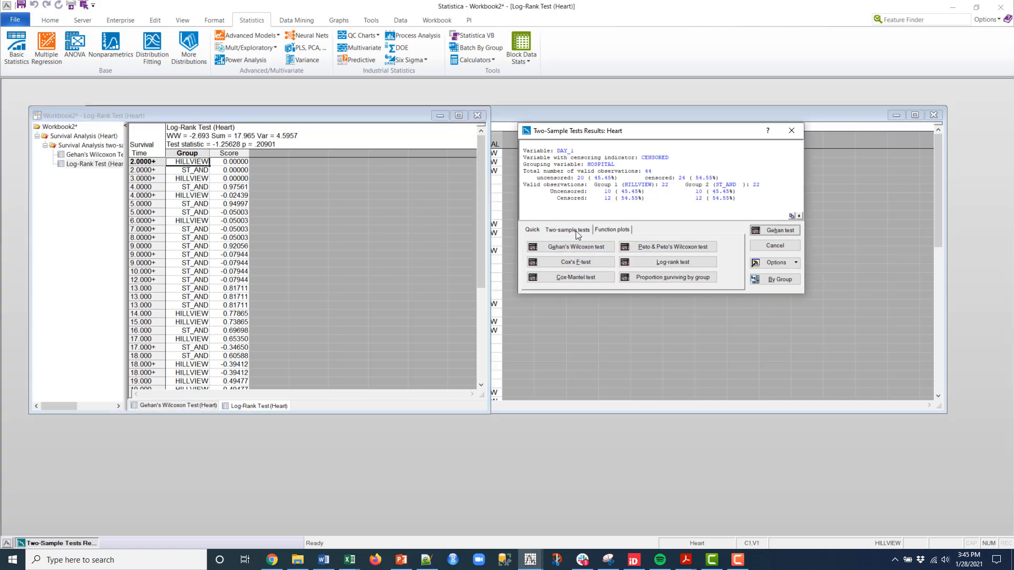
pyautogui.moveTo(574, 236)
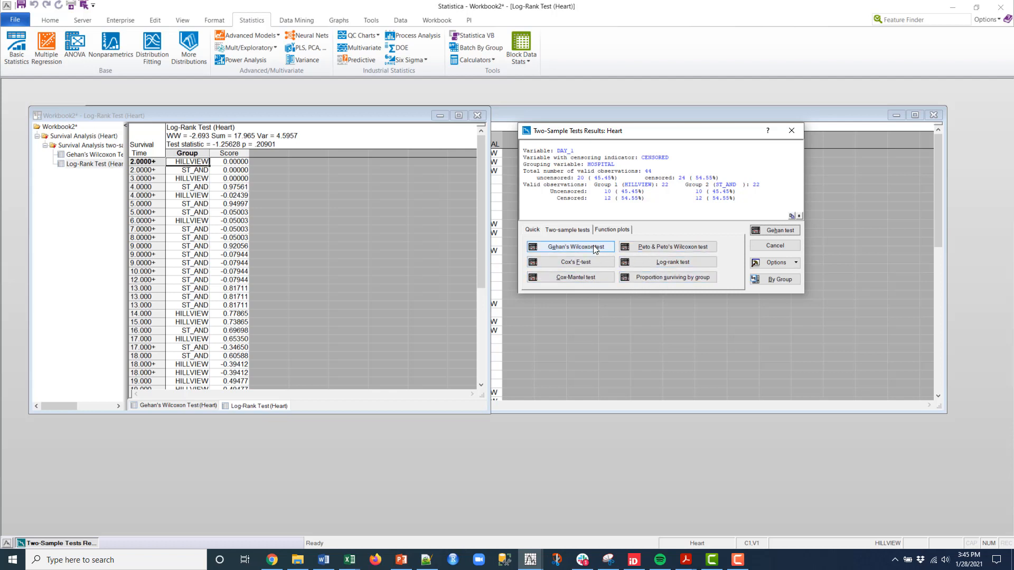
pyautogui.click(611, 230)
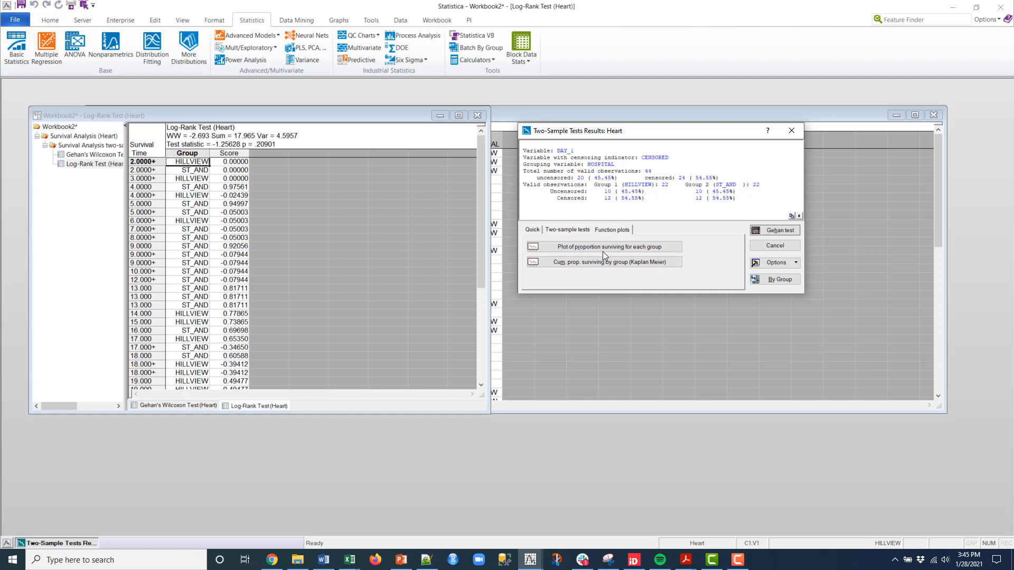
pyautogui.click(606, 247)
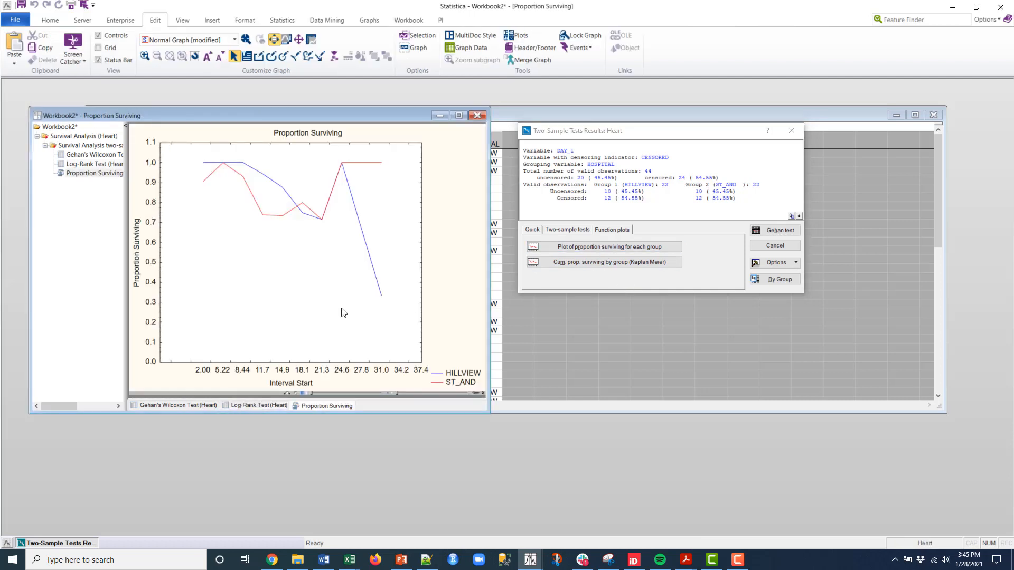
pyautogui.moveTo(475, 385)
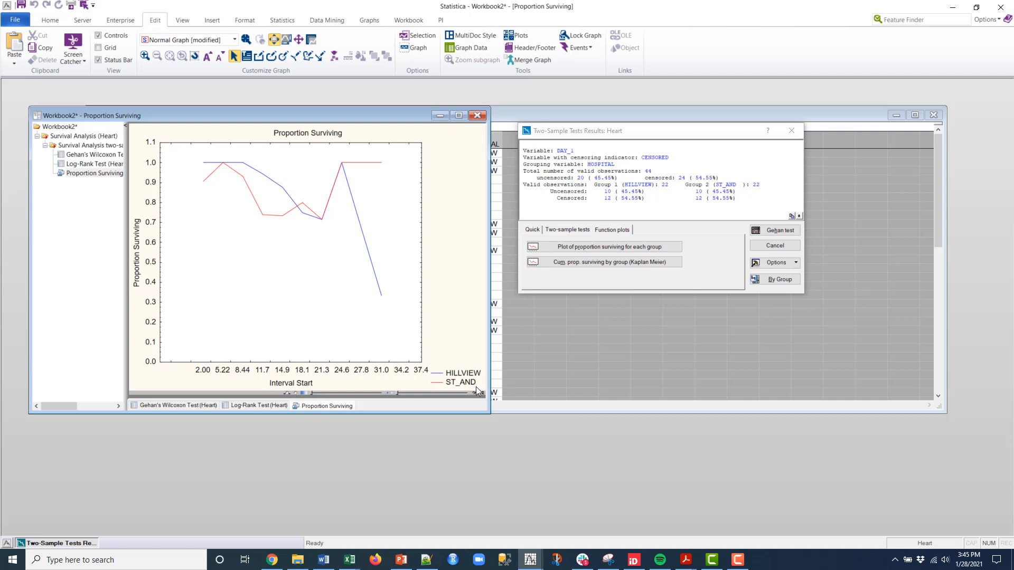
pyautogui.moveTo(478, 391)
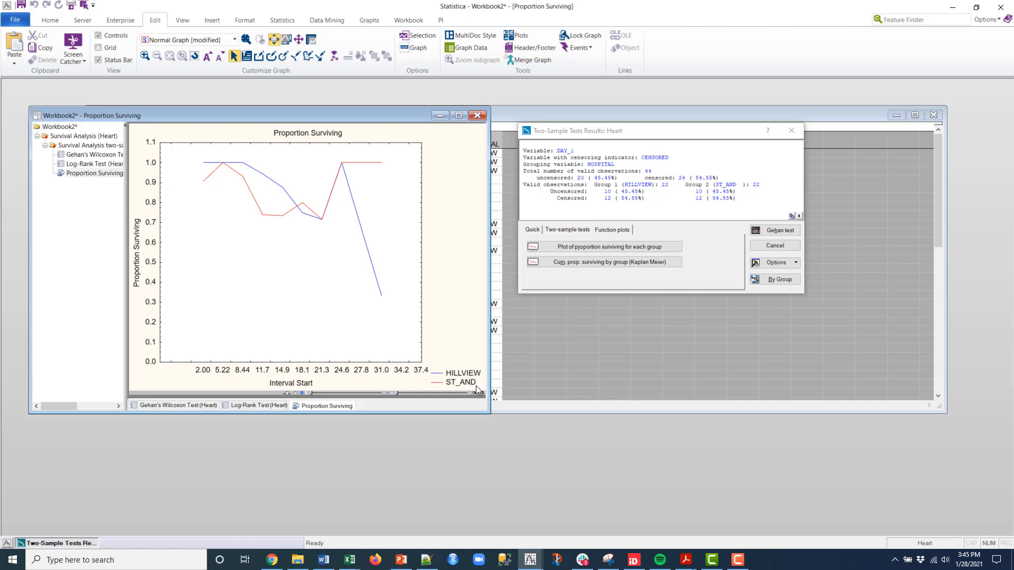
pyautogui.moveTo(290, 207)
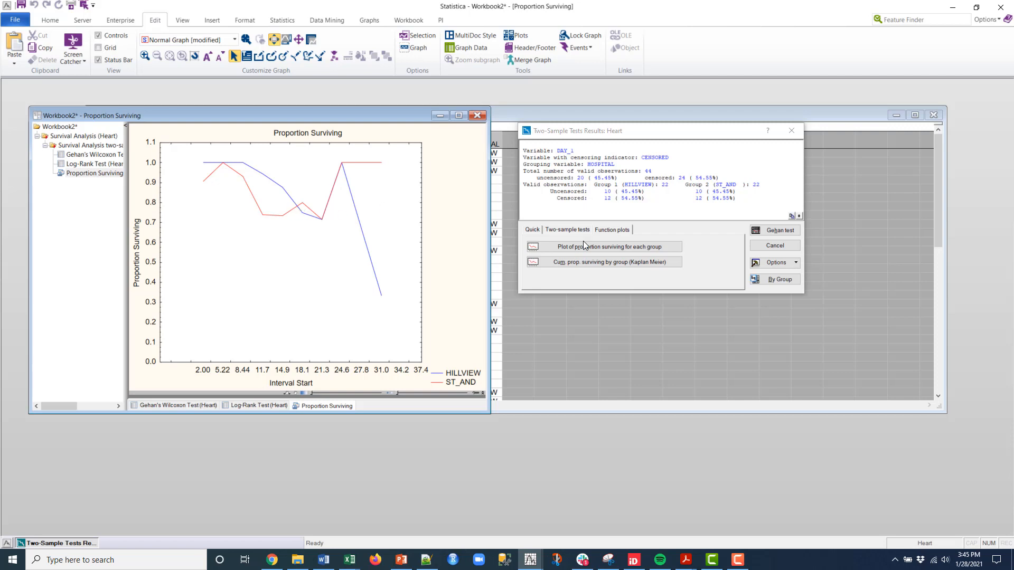
# Plot Kaplan-Meier cumulative proportion surviving for HILLVIEW and ST_AND
pyautogui.click(610, 262)
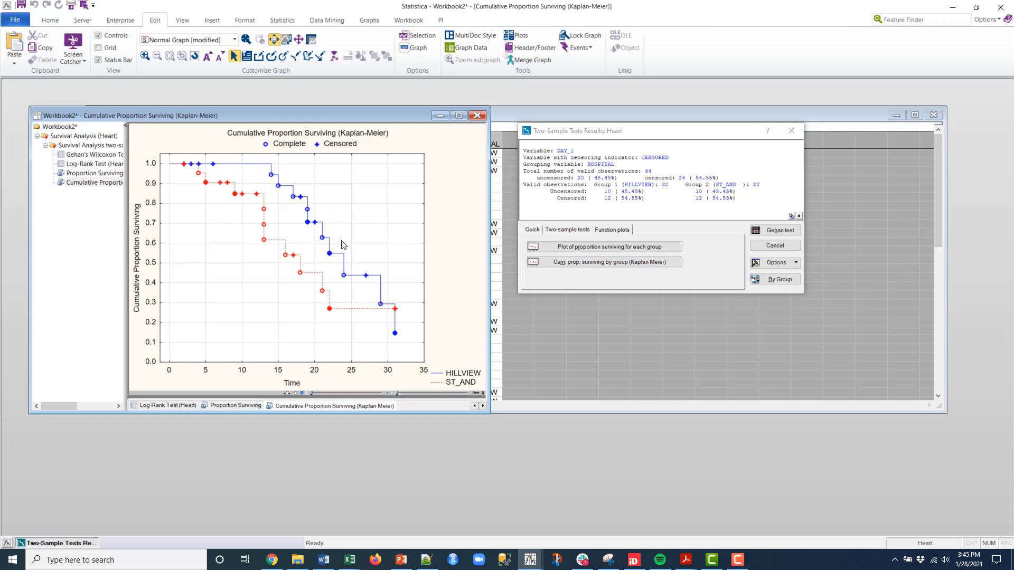
pyautogui.moveTo(557, 276)
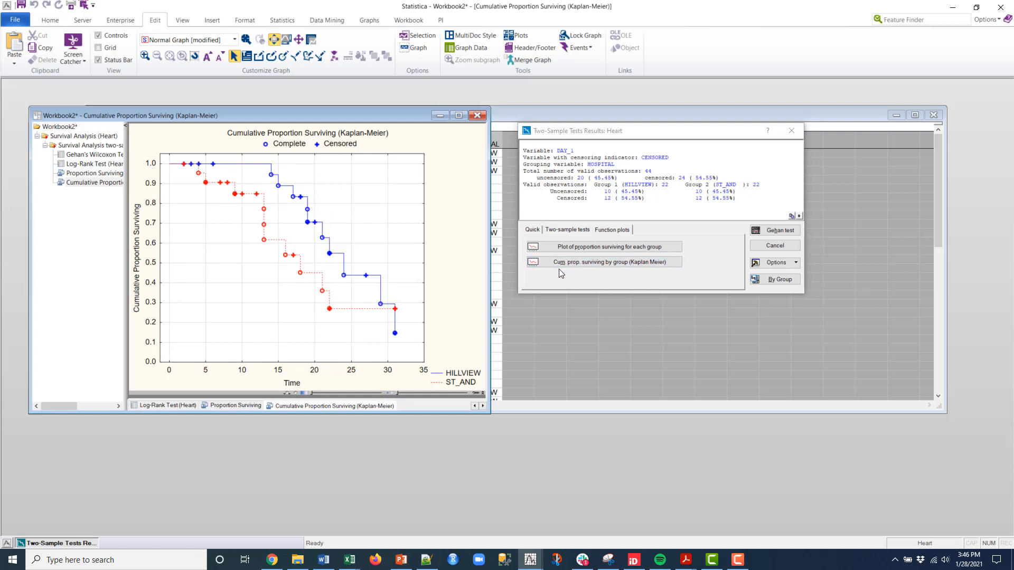
pyautogui.moveTo(616, 230)
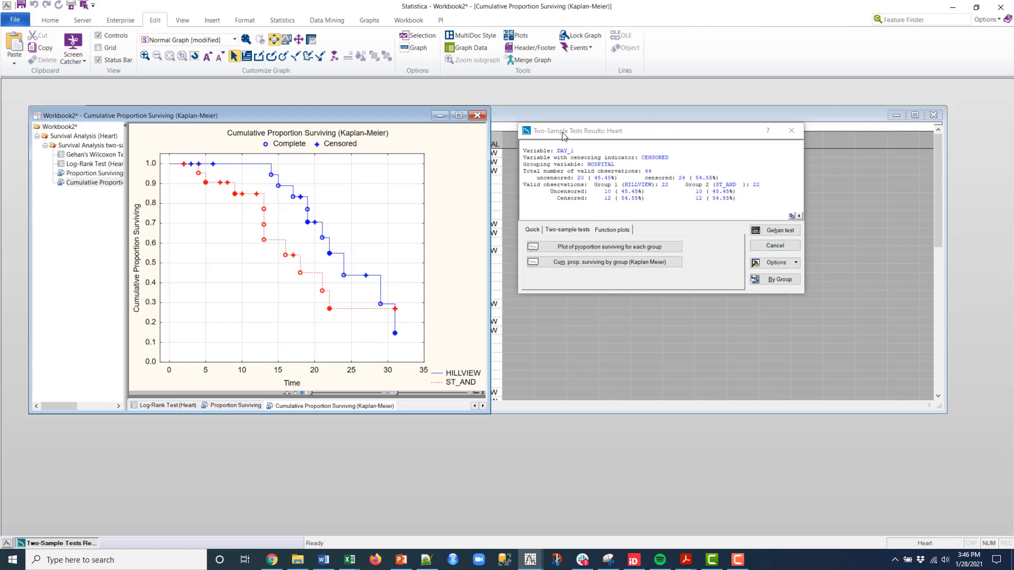
# Leave the two-sample setup and start 'Comparing multiple samples' survival analysis
pyautogui.click(780, 279)
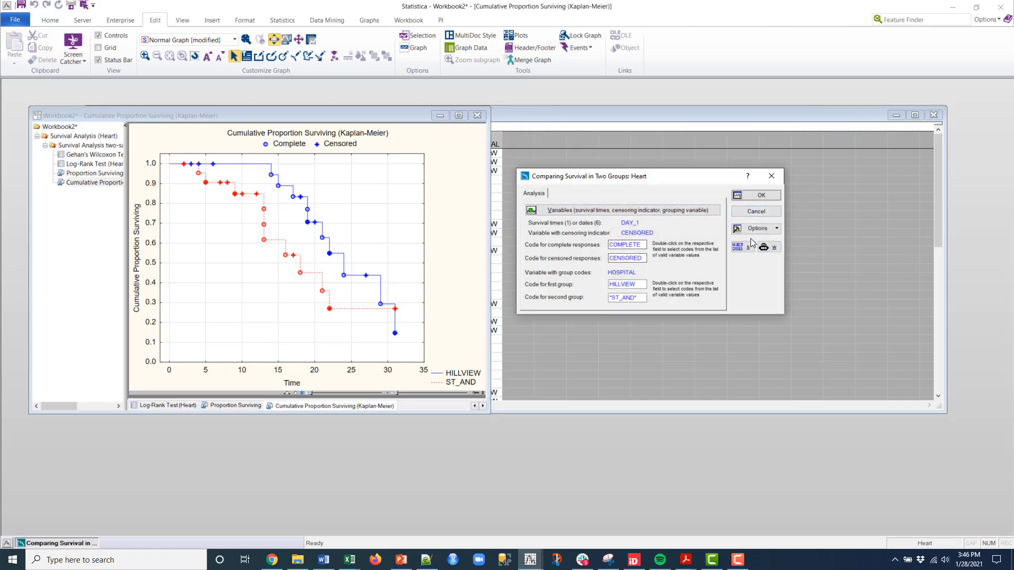
pyautogui.click(755, 211)
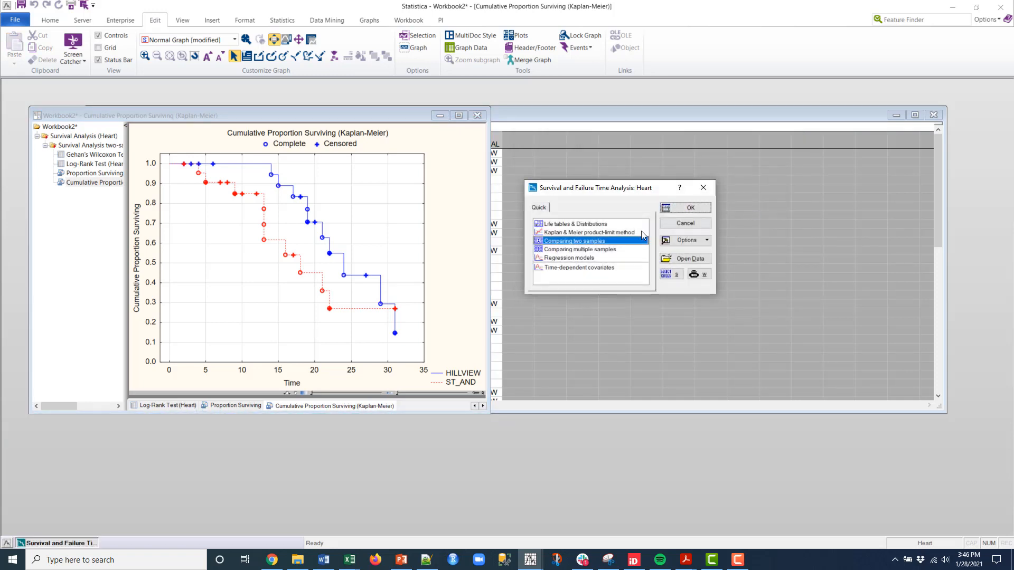
pyautogui.moveTo(571, 283)
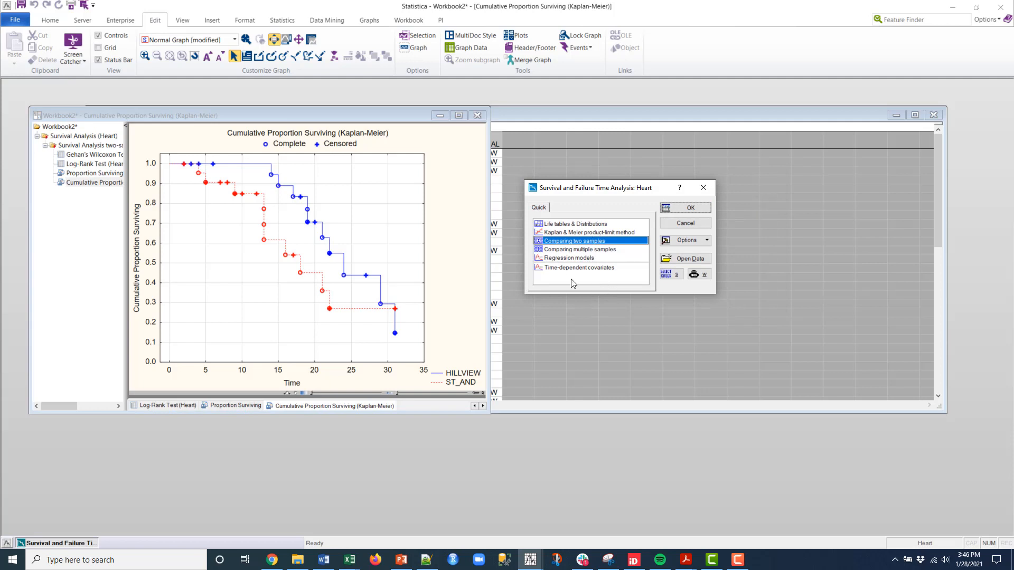
pyautogui.moveTo(579, 253)
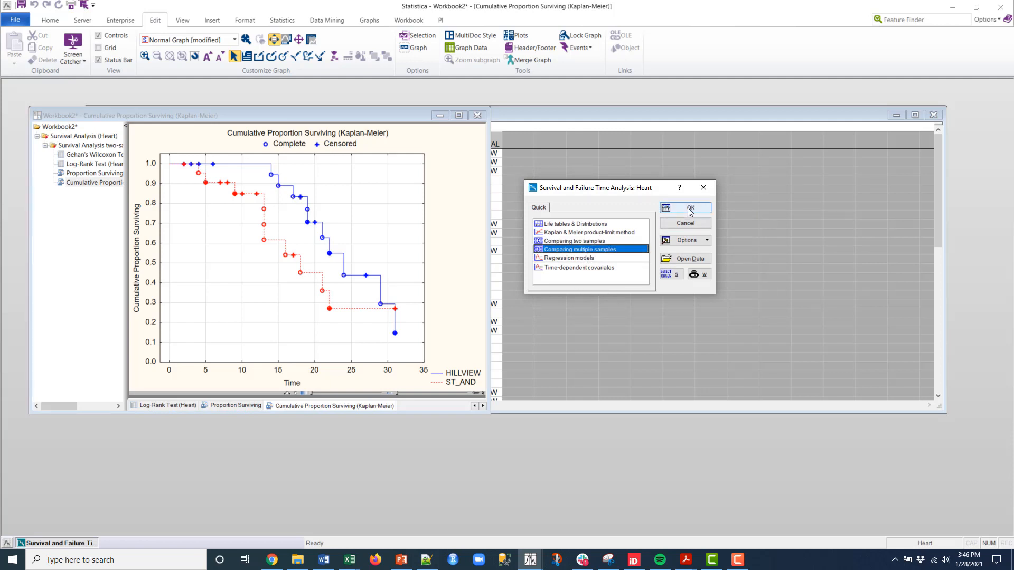
pyautogui.click(689, 208)
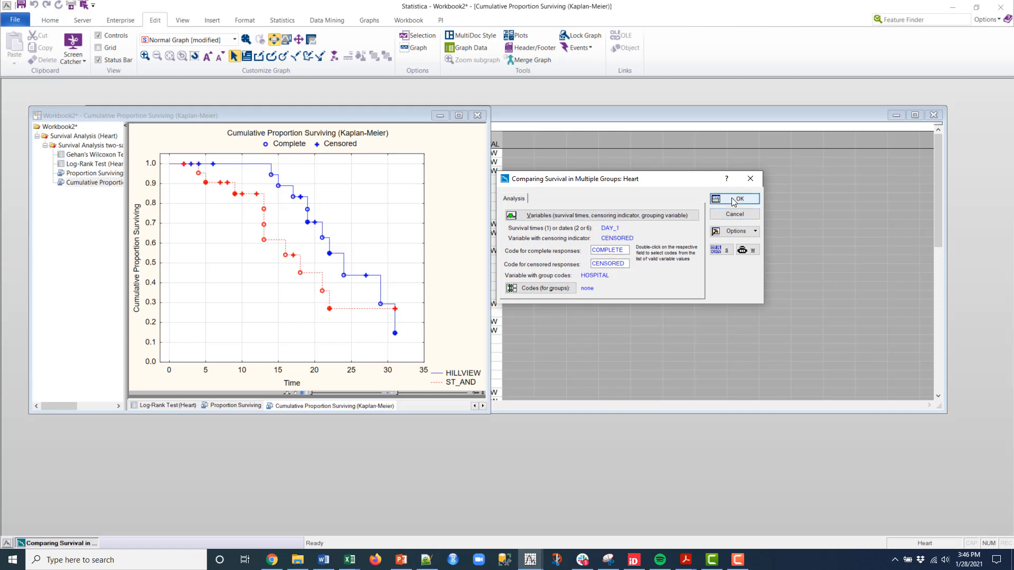
# Run the multi-group test (chi-square 4.504, p = .10519) and plot Kaplan-Meier curves for three hospitals
pyautogui.click(739, 199)
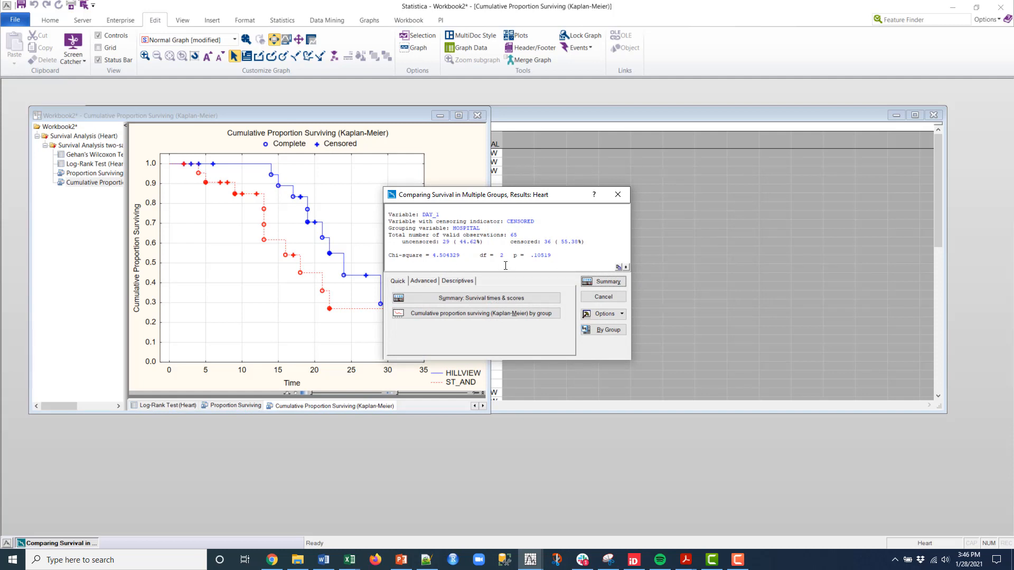
pyautogui.moveTo(568, 249)
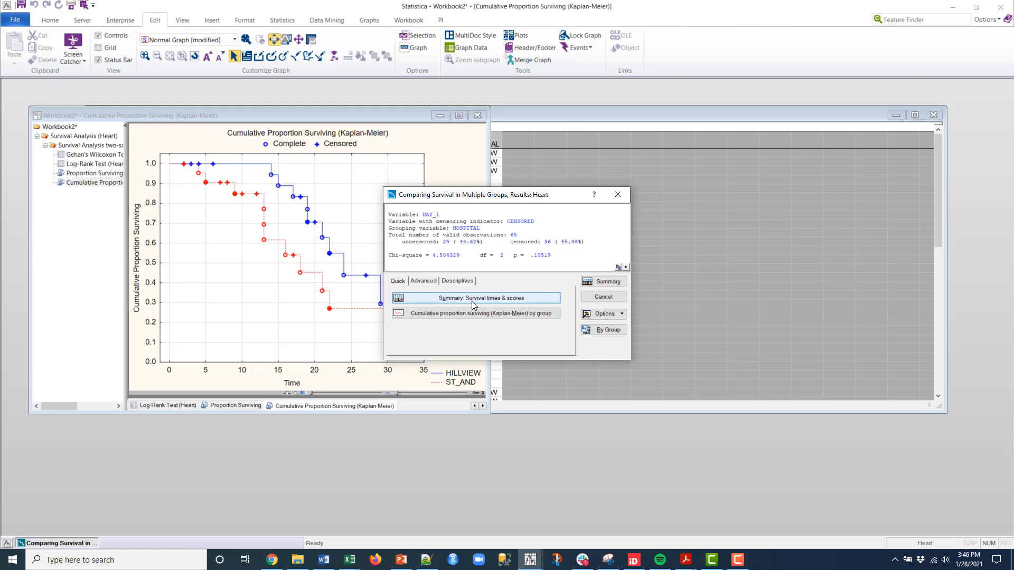
pyautogui.click(480, 314)
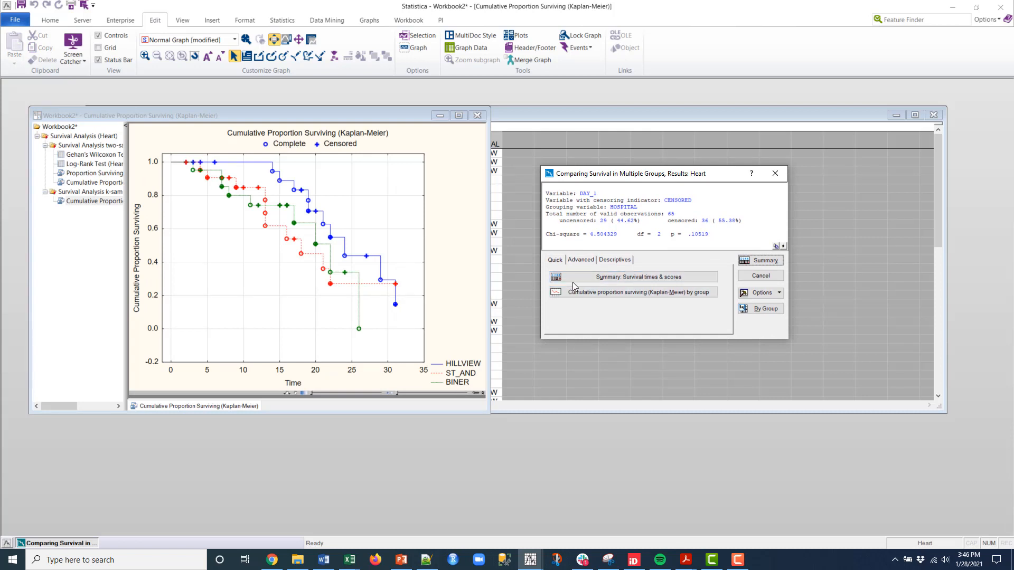
# Generate per-hospital descriptive statistics, with medians of 19, 12.5 and 15 days
pyautogui.click(579, 259)
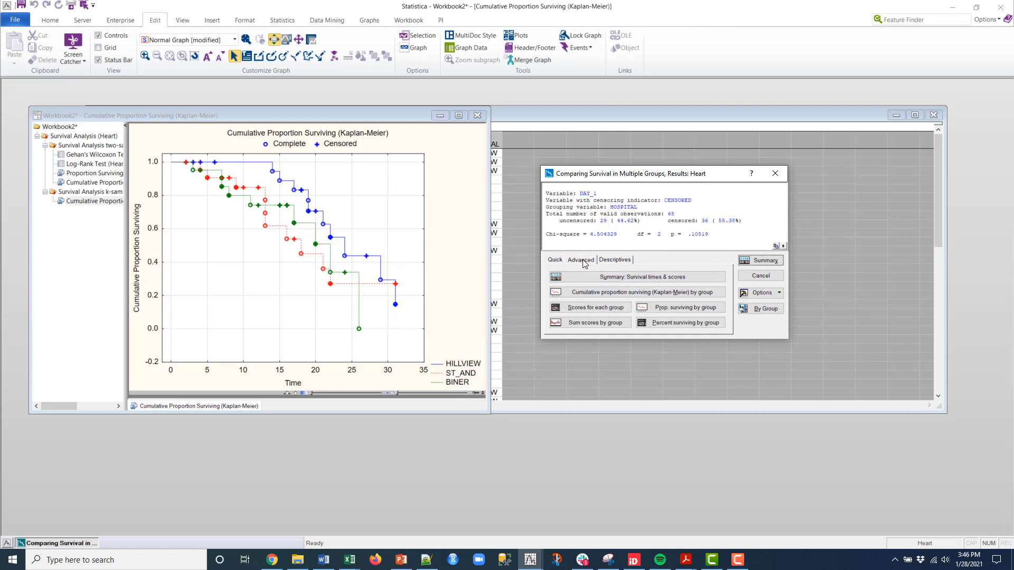
pyautogui.moveTo(679, 307)
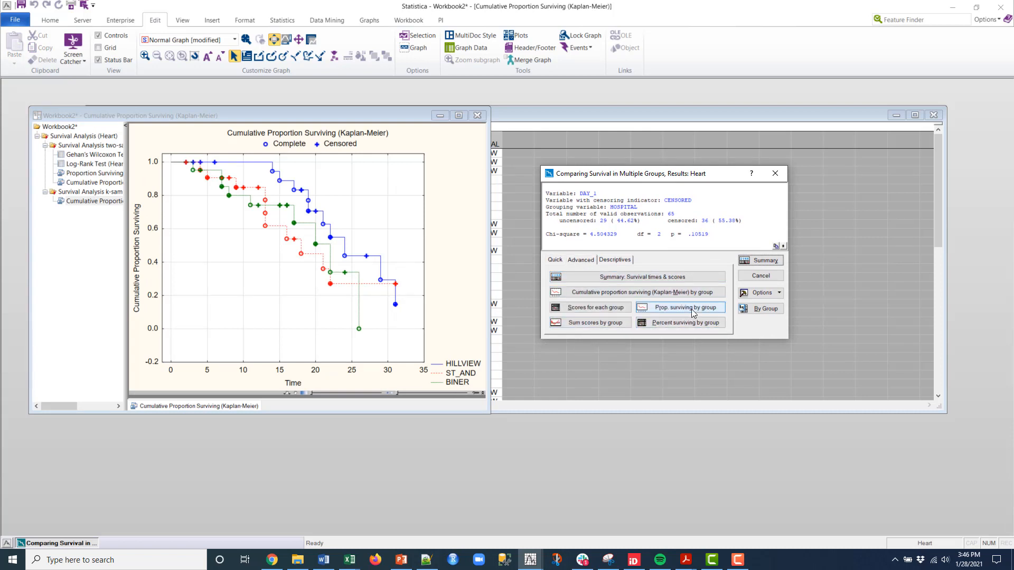
pyautogui.moveTo(603, 333)
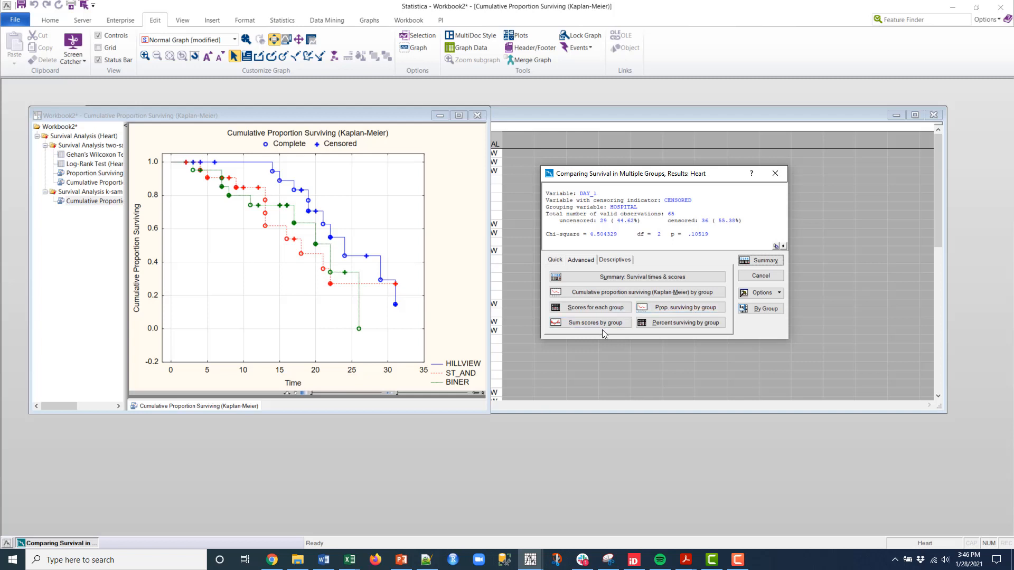
pyautogui.click(613, 259)
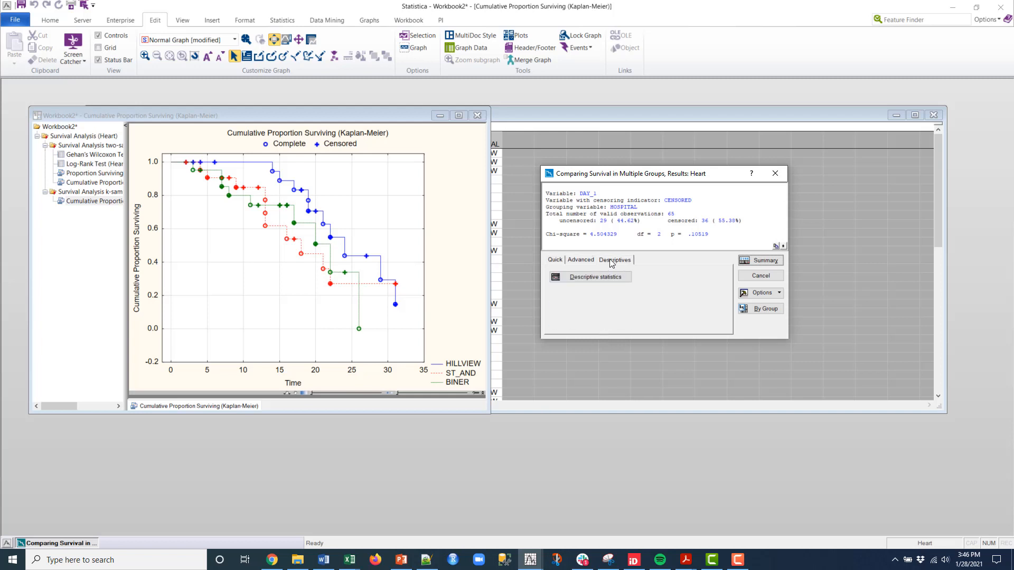
pyautogui.click(594, 277)
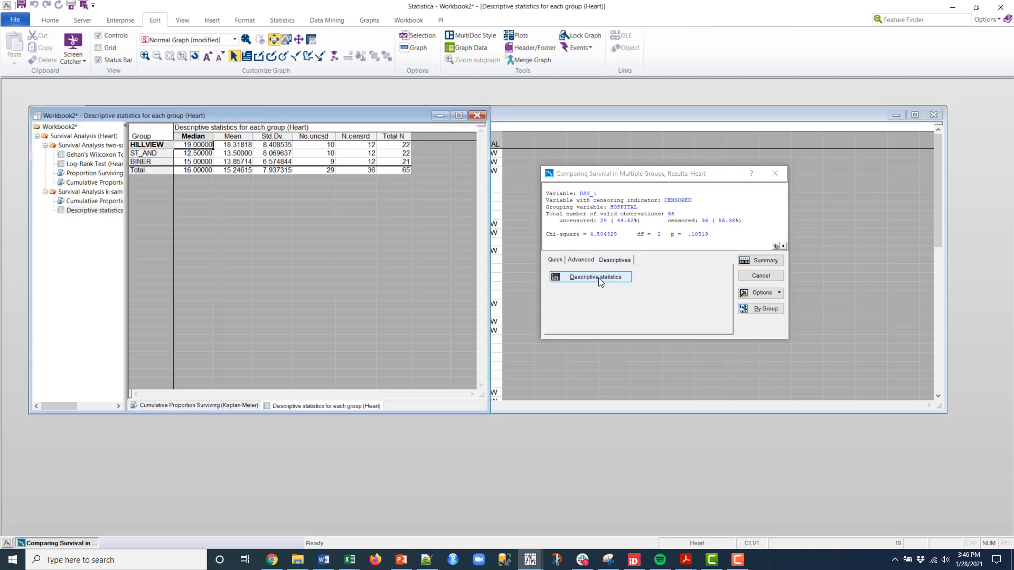
# Plot the sum-score histogram for HILLVIEW, ST_AND and BINER, then go back to the Quick tab
pyautogui.click(251, 21)
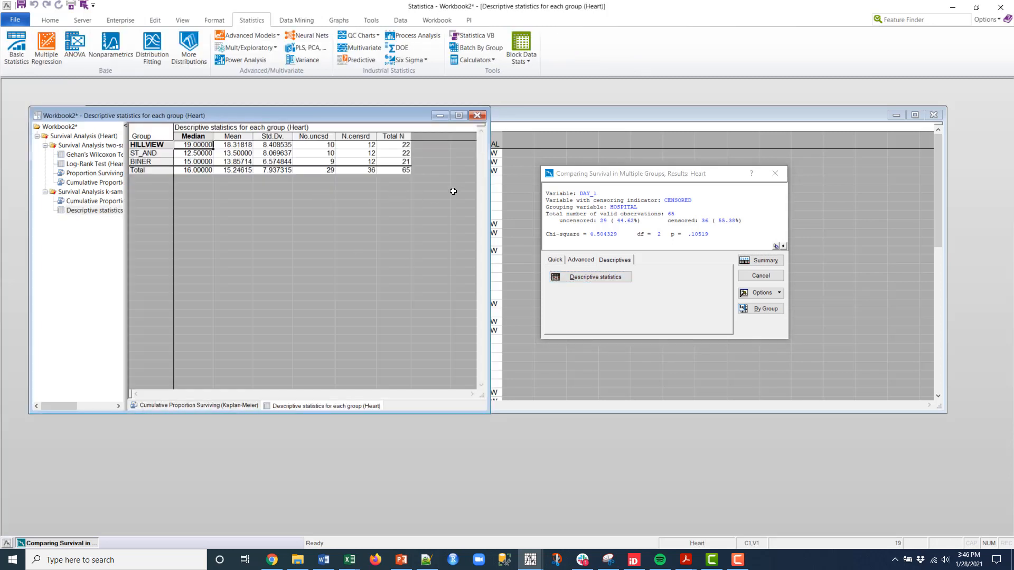
pyautogui.click(580, 259)
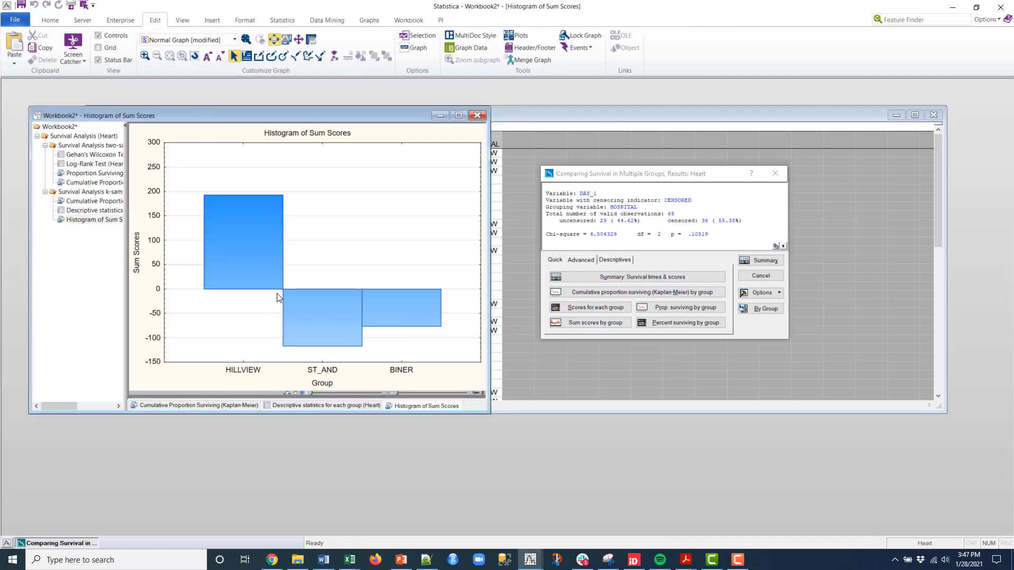
pyautogui.moveTo(268, 251)
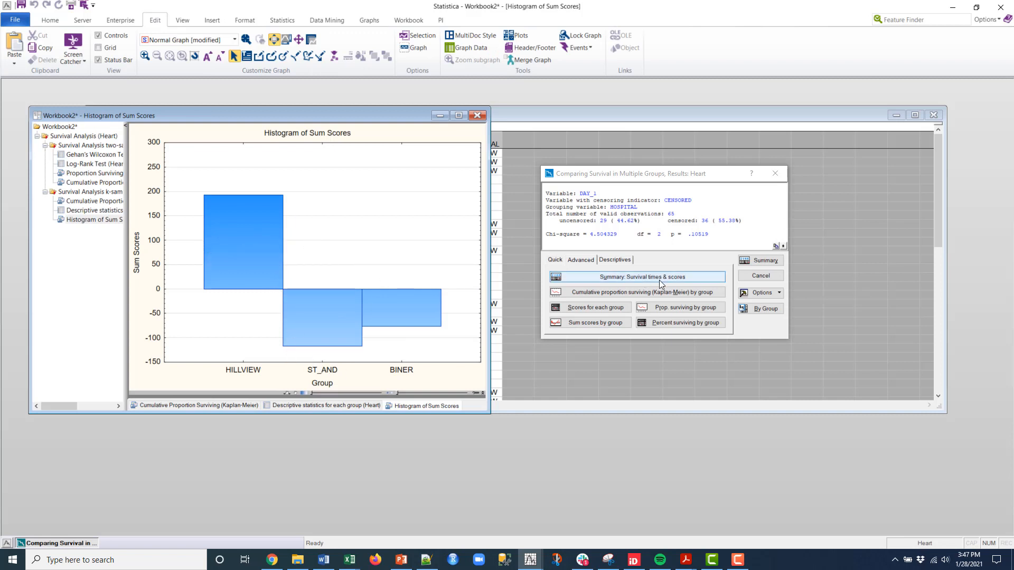
pyautogui.click(554, 259)
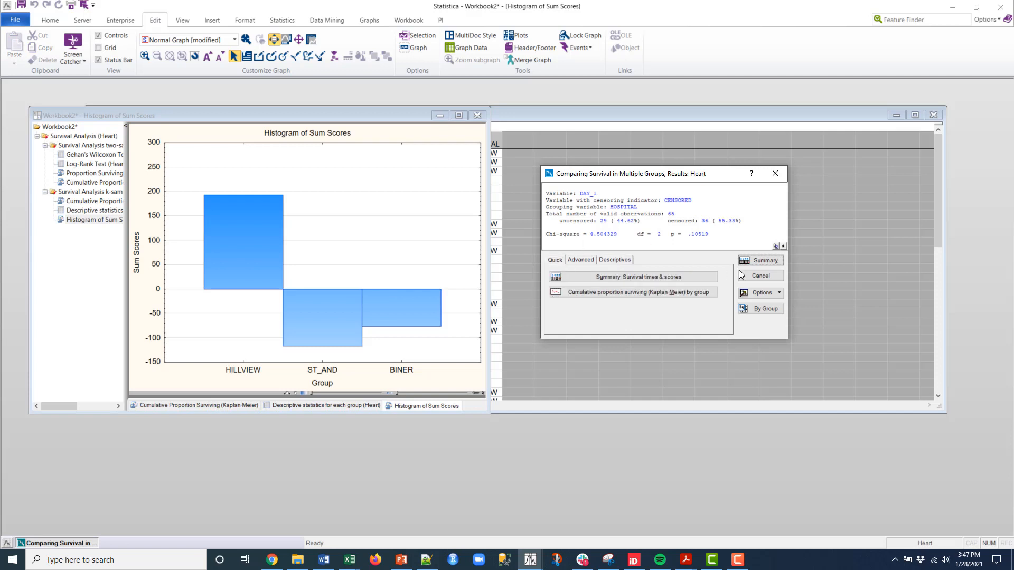
# Cancel the multiple-group comparison results to get back to the survival analysis type list
pyautogui.click(761, 276)
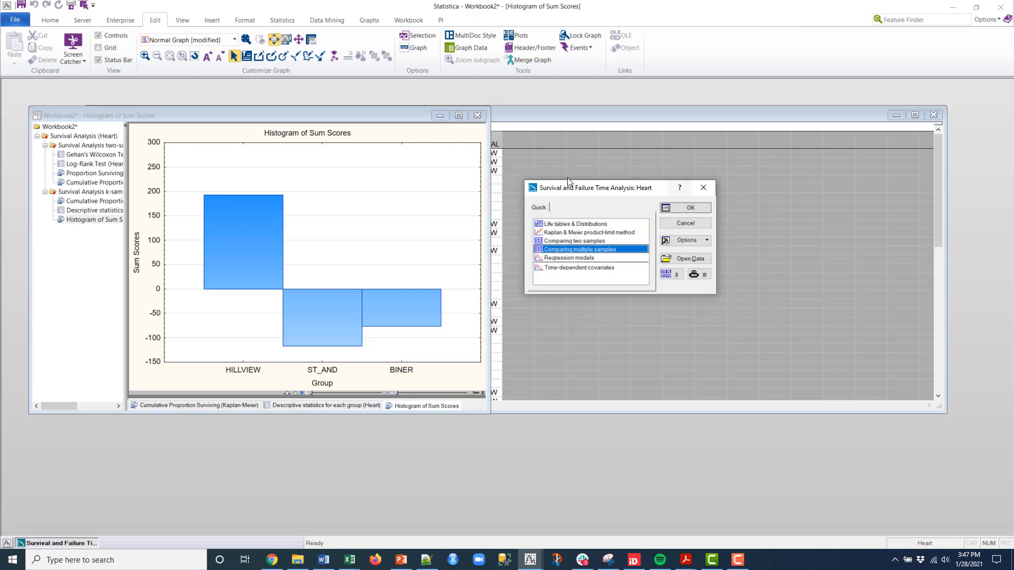
pyautogui.moveTo(682, 314)
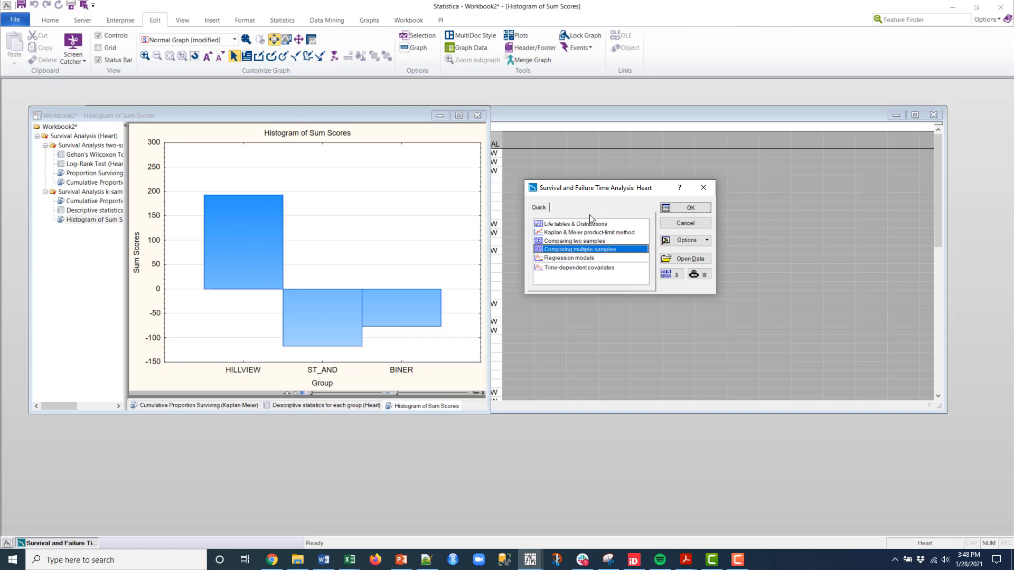
pyautogui.moveTo(590, 205)
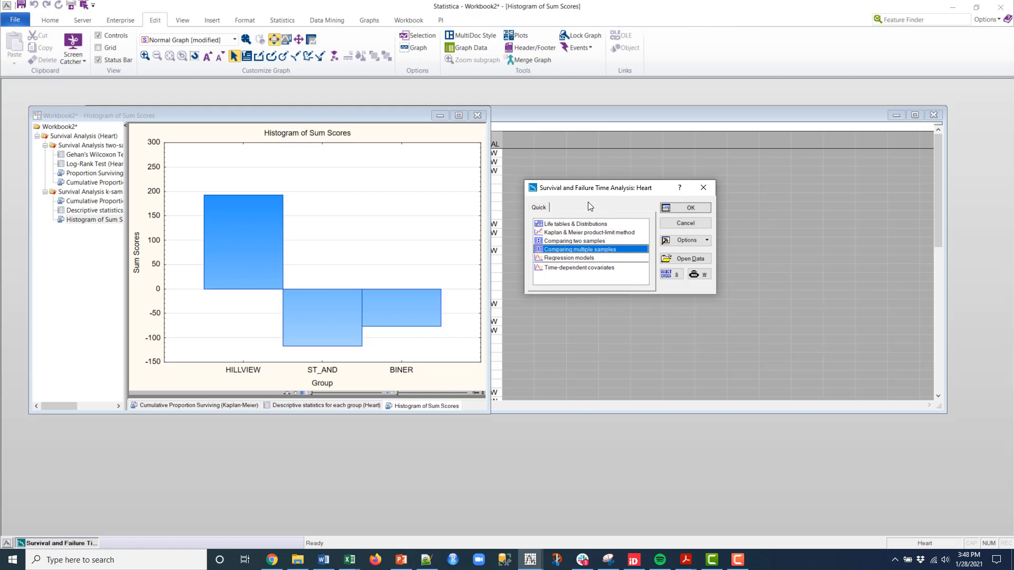